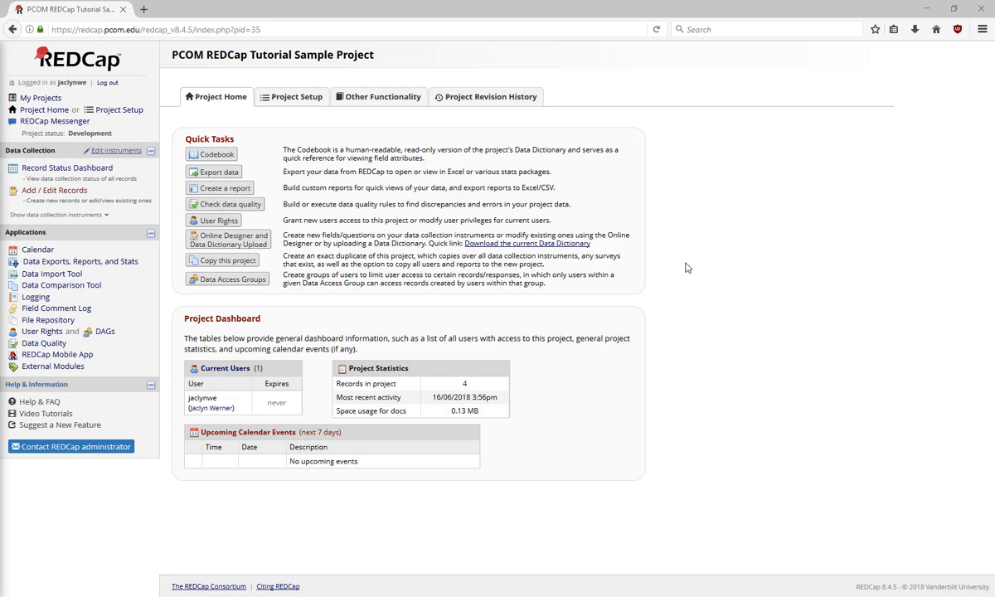
pyautogui.moveTo(53, 190)
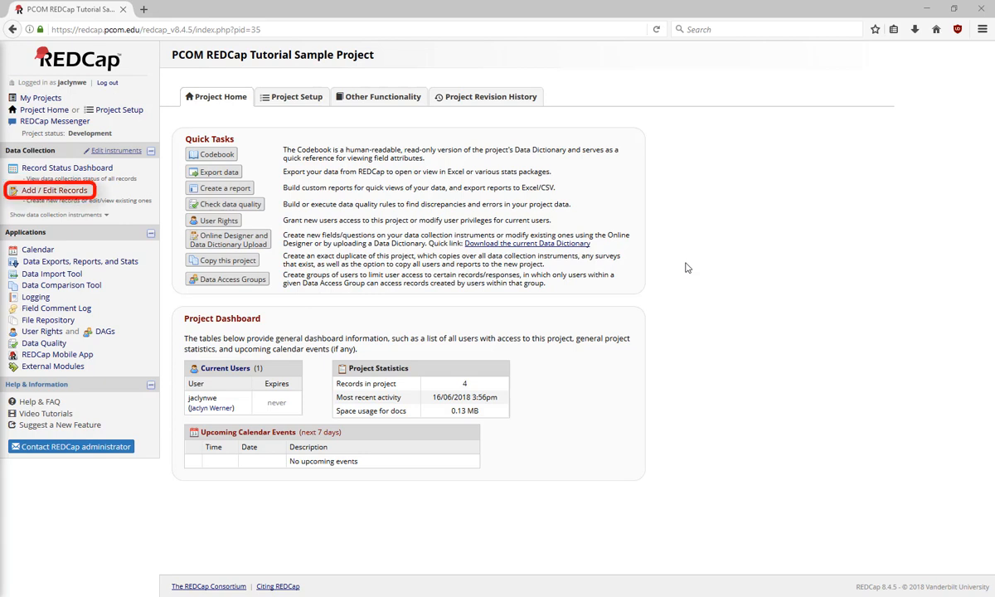
pyautogui.moveTo(131, 197)
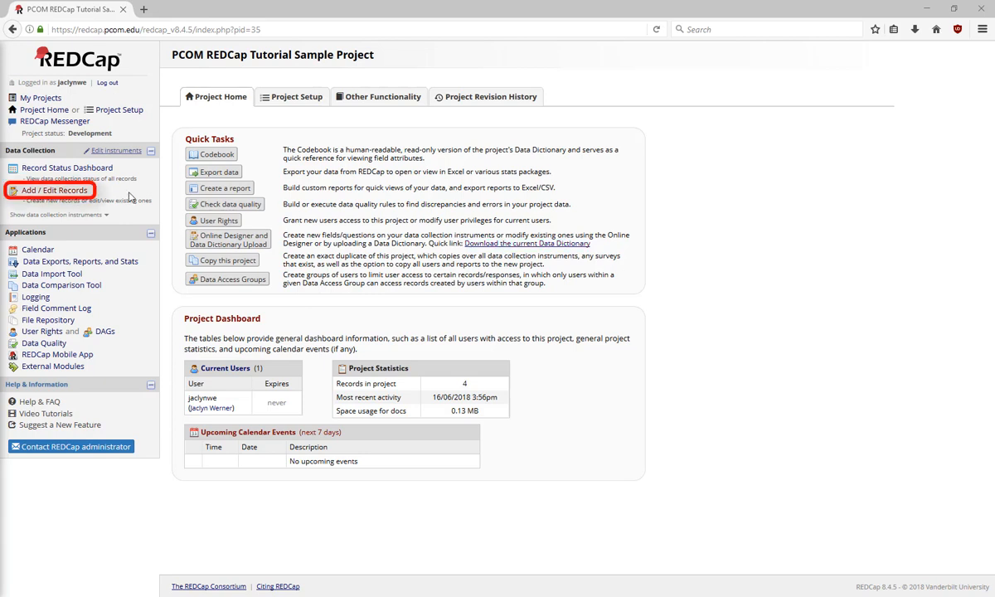
# Open the Add / Edit Records page of the tutorial sample project
pyautogui.click(53, 190)
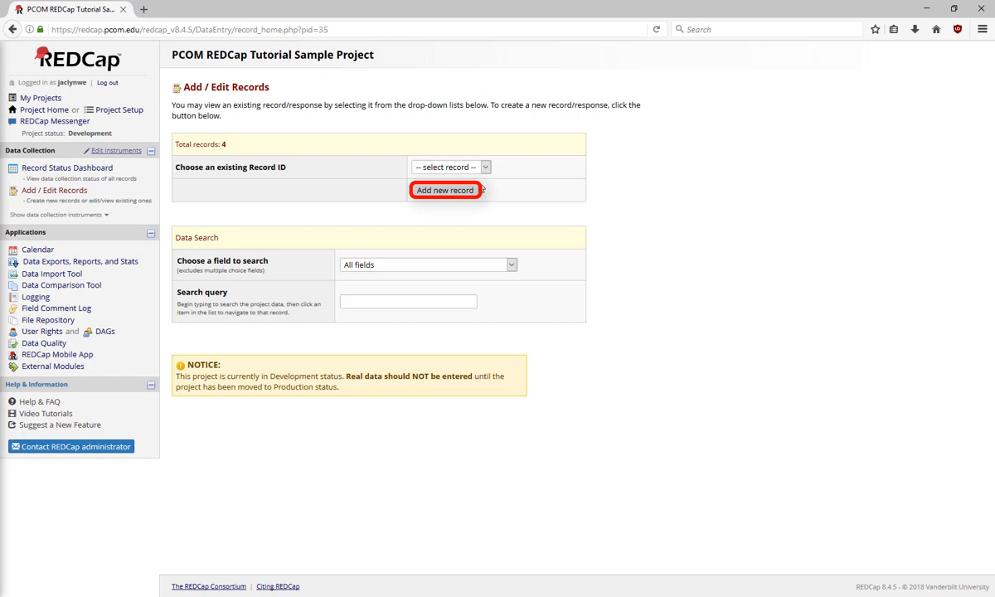
# Add new record 5 and open its blank My First Instrument form
pyautogui.click(446, 189)
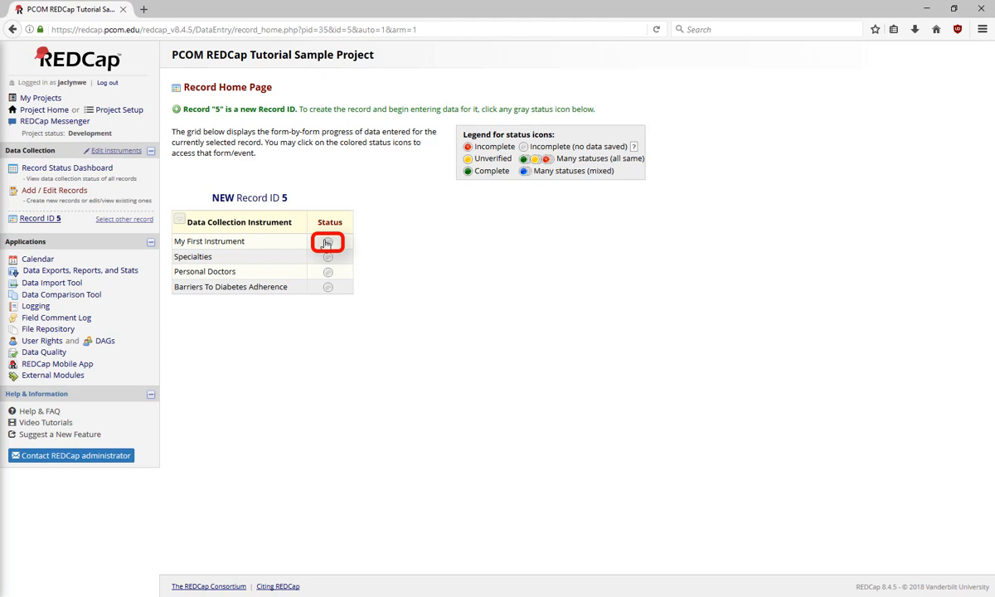
pyautogui.click(328, 243)
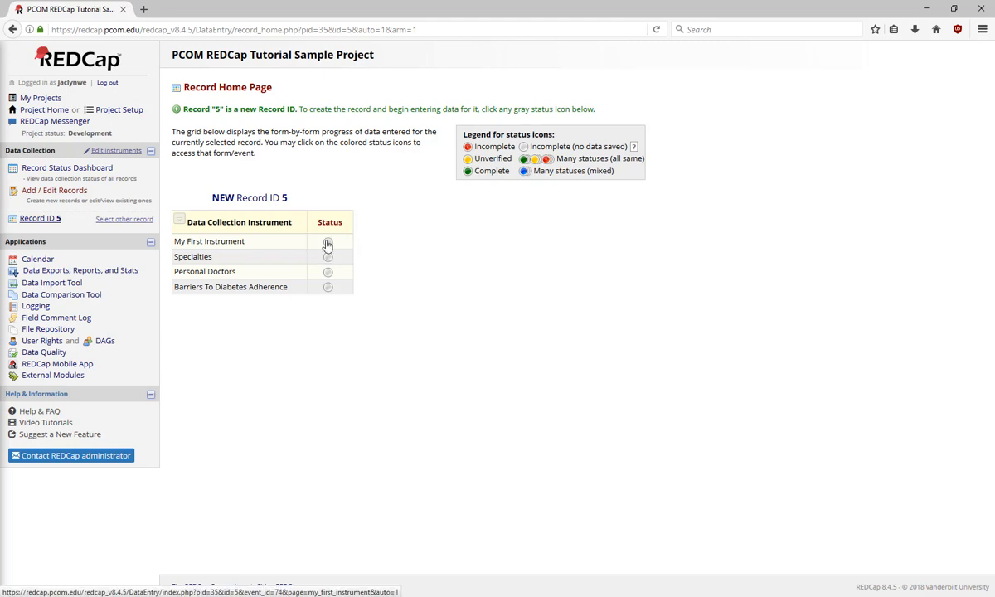
pyautogui.click(328, 241)
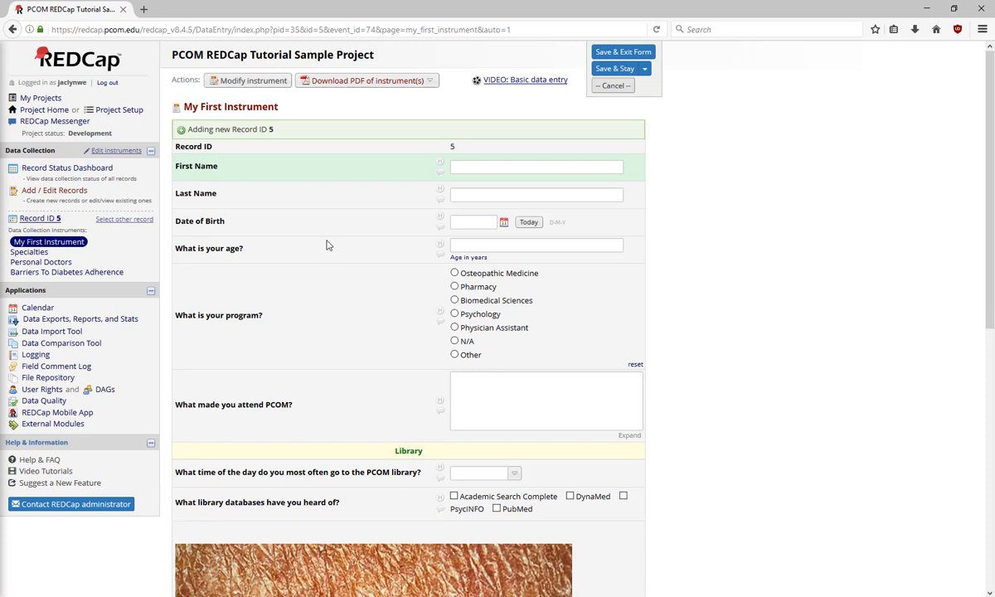
# Enter Mickey Mouse, born 01-01-1950, and dismiss the date format alert
pyautogui.write('M')
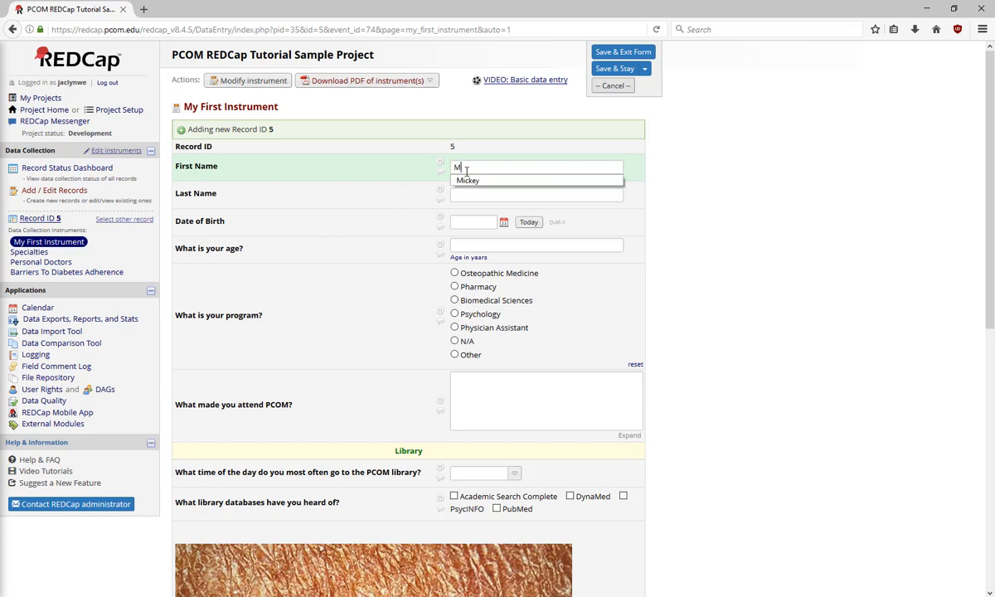
pyautogui.write('M')
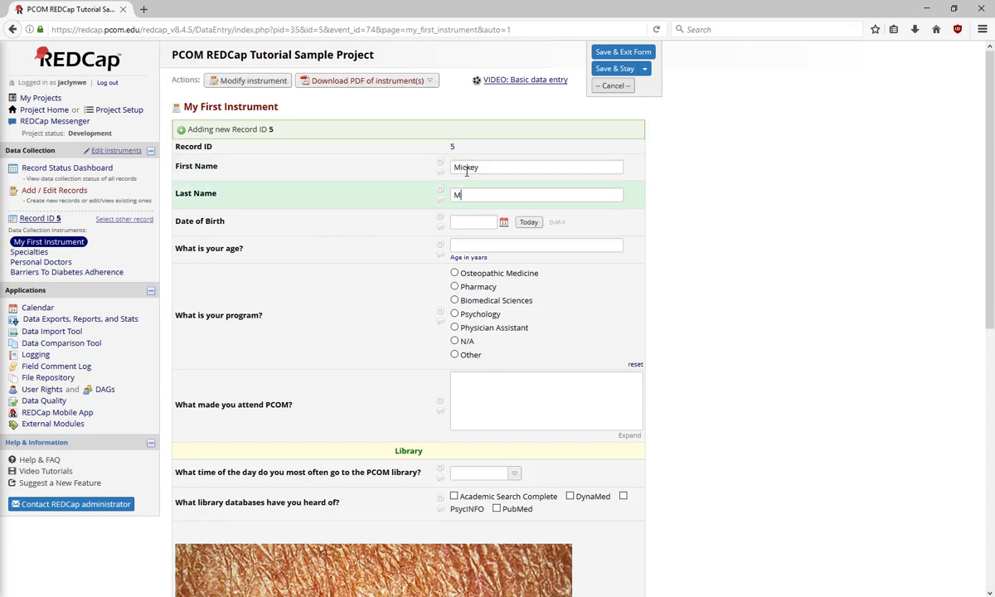
pyautogui.write('ouse')
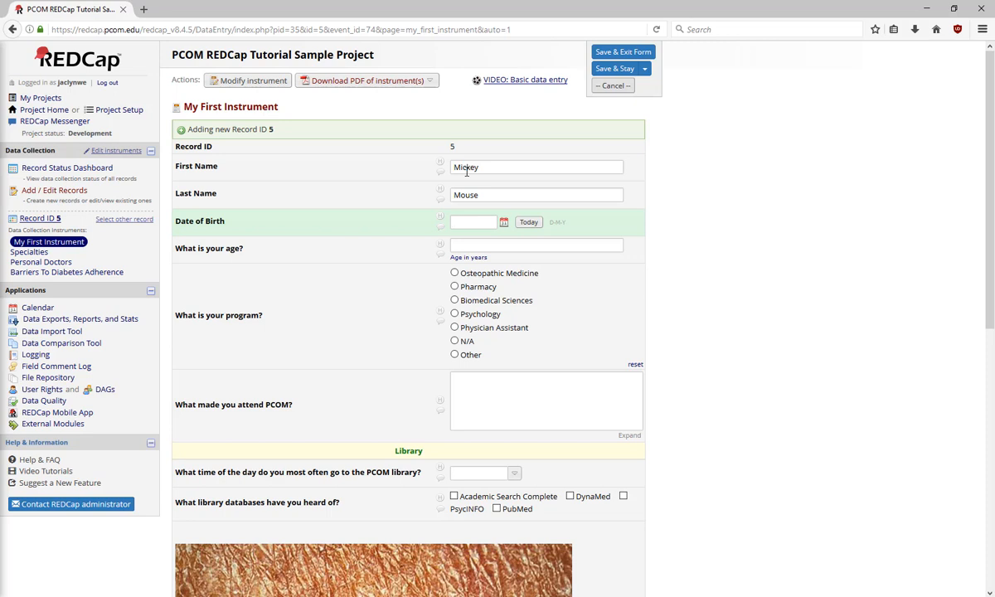
pyautogui.write('1950')
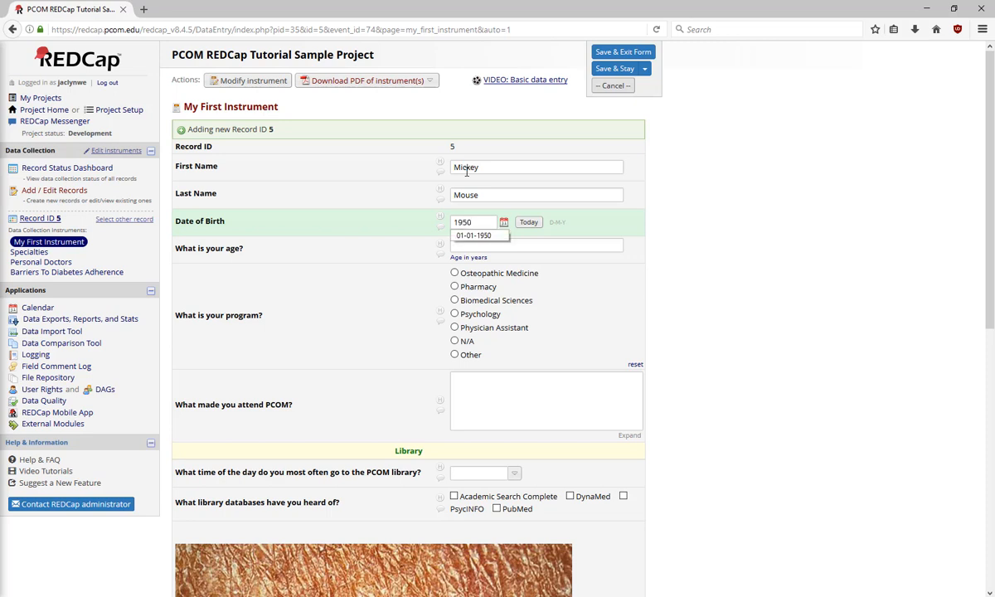
pyautogui.click(474, 235)
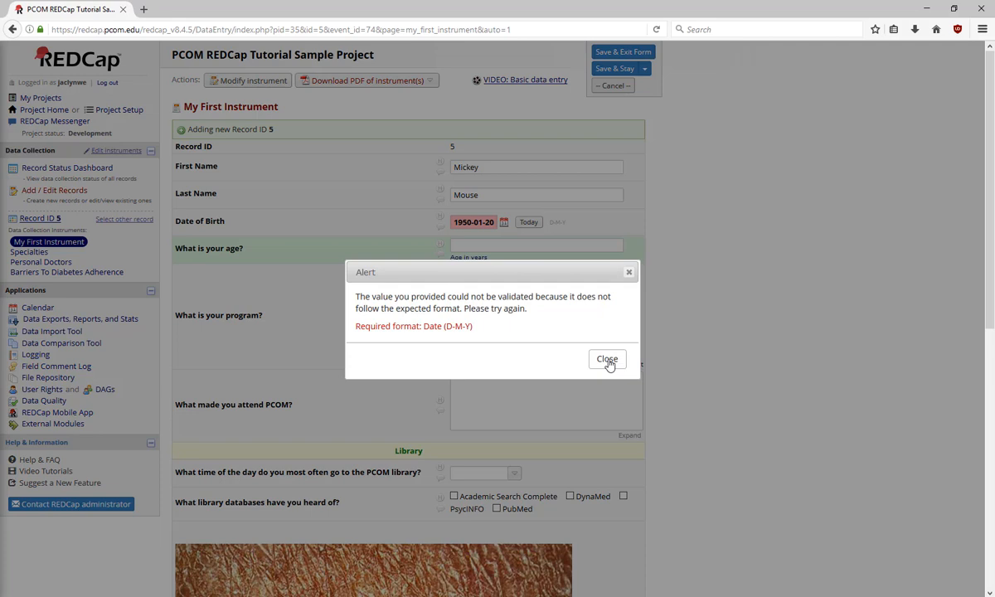
pyautogui.click(607, 358)
pyautogui.write('01-01-1950')
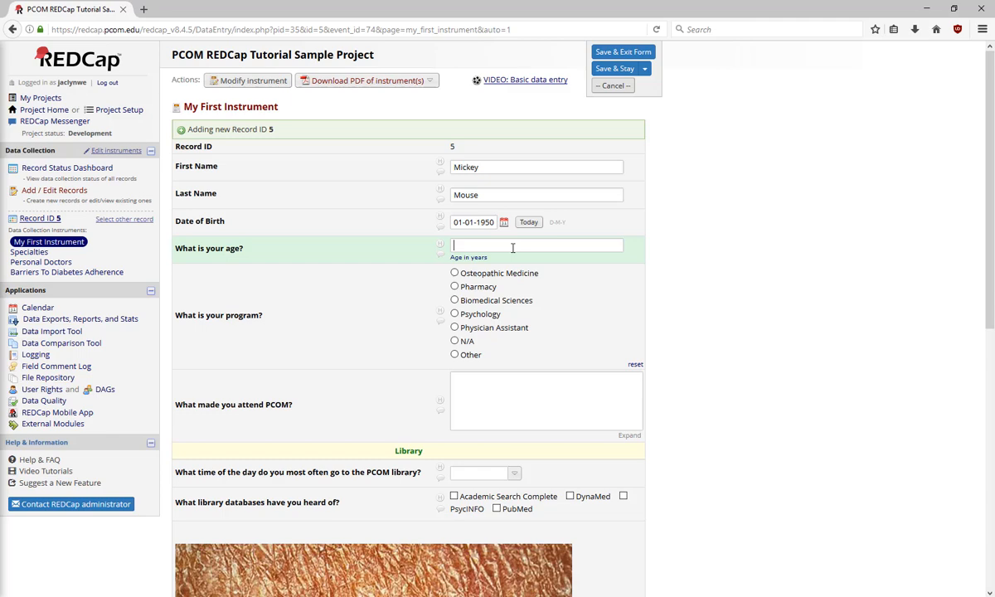
# Set age to 68 after 'ten' and 300 are rejected, and choose Biomedical Sciences
pyautogui.write('ten')
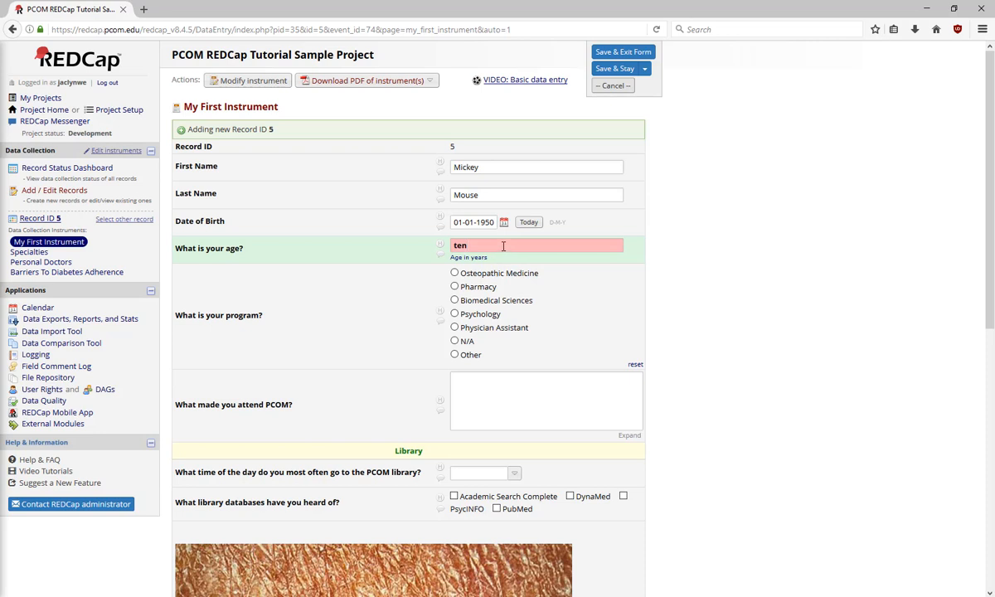
pyautogui.doubleClick(460, 245)
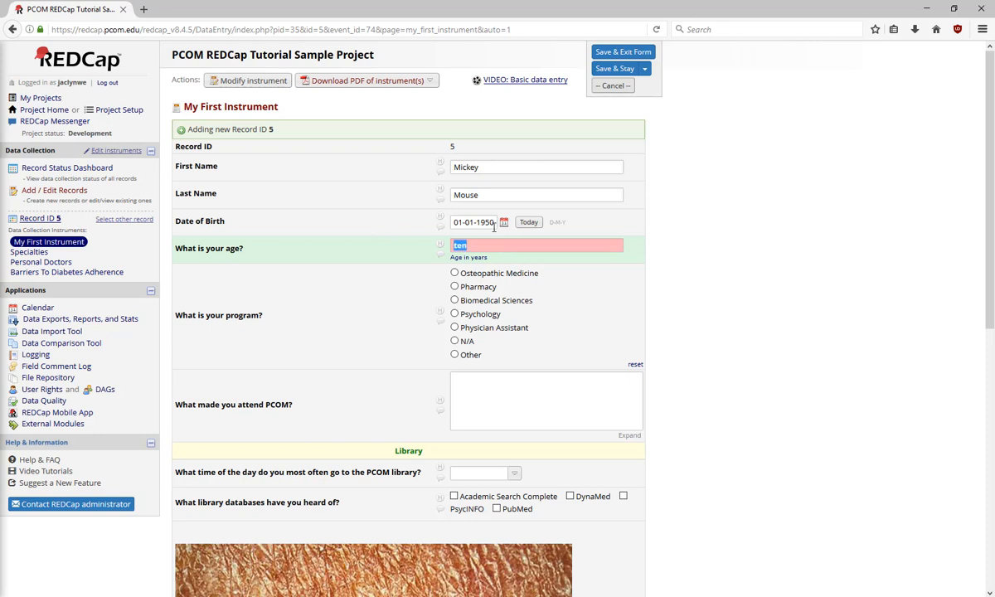
pyautogui.write('300')
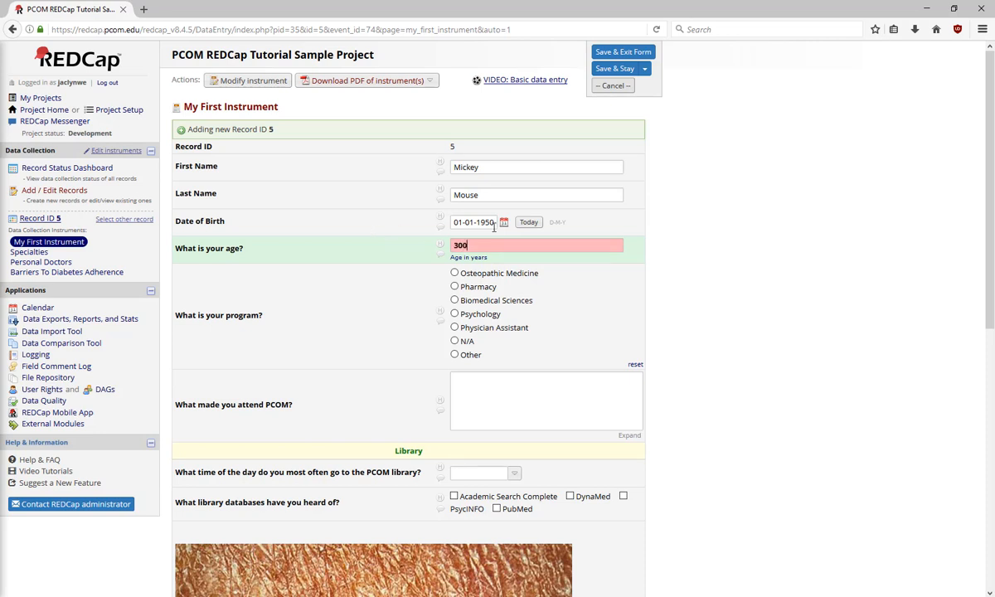
pyautogui.click(536, 401)
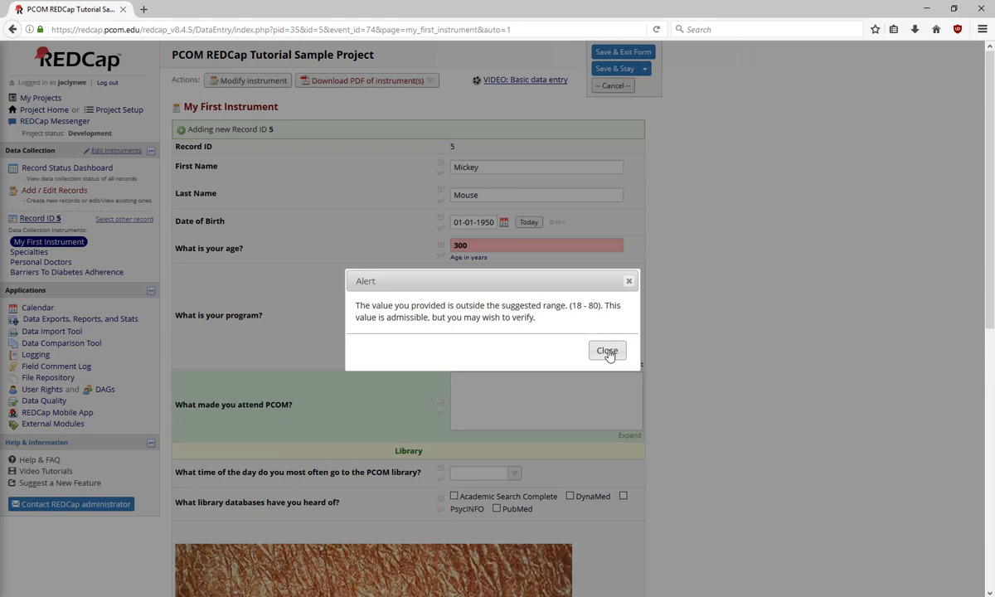
pyautogui.click(606, 350)
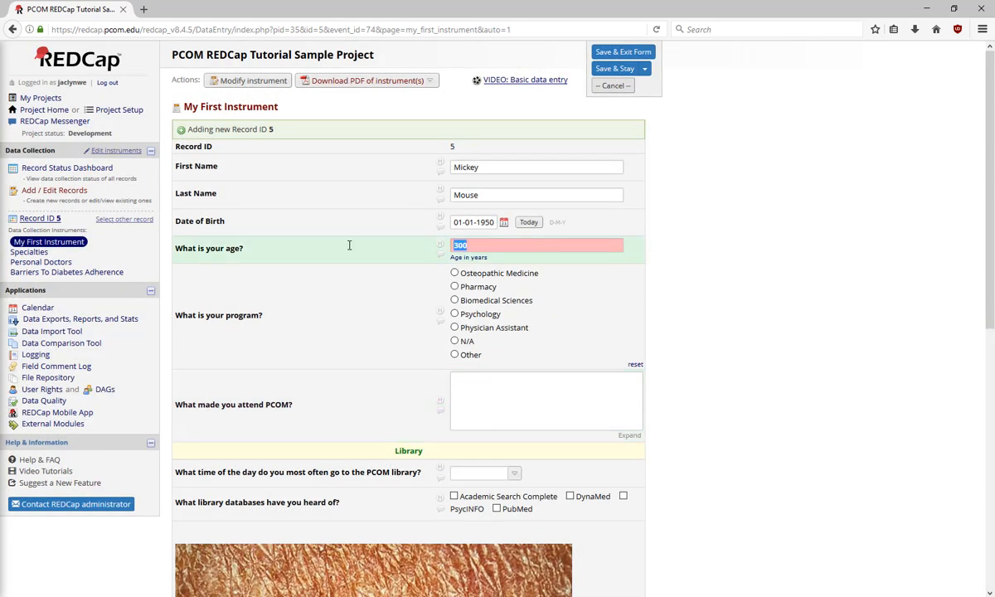
pyautogui.write('68')
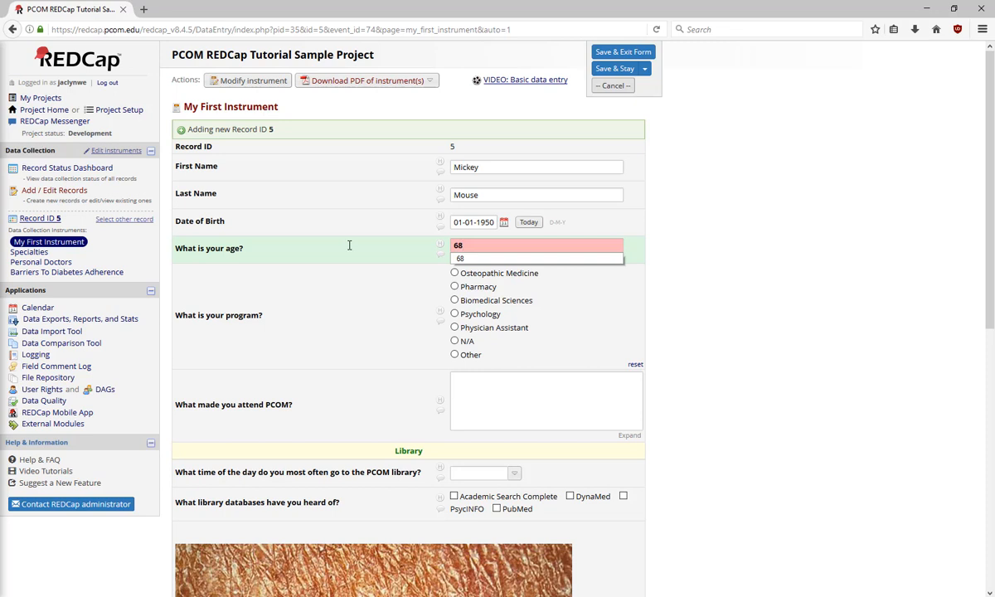
pyautogui.click(455, 300)
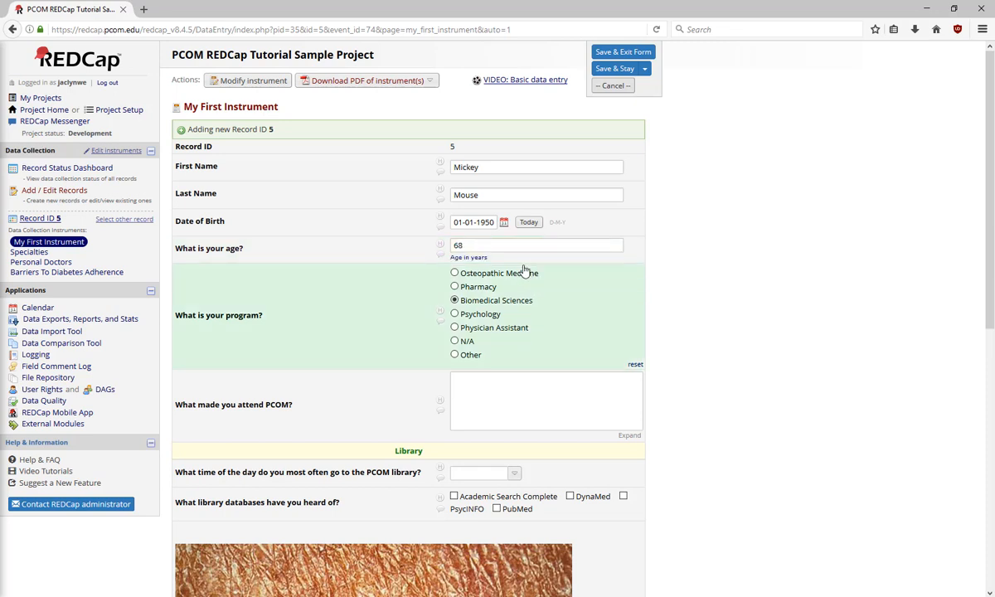
# Tick Academic Search Complete and PubMed and rate their usage 76 and 66
pyautogui.scroll(-3)
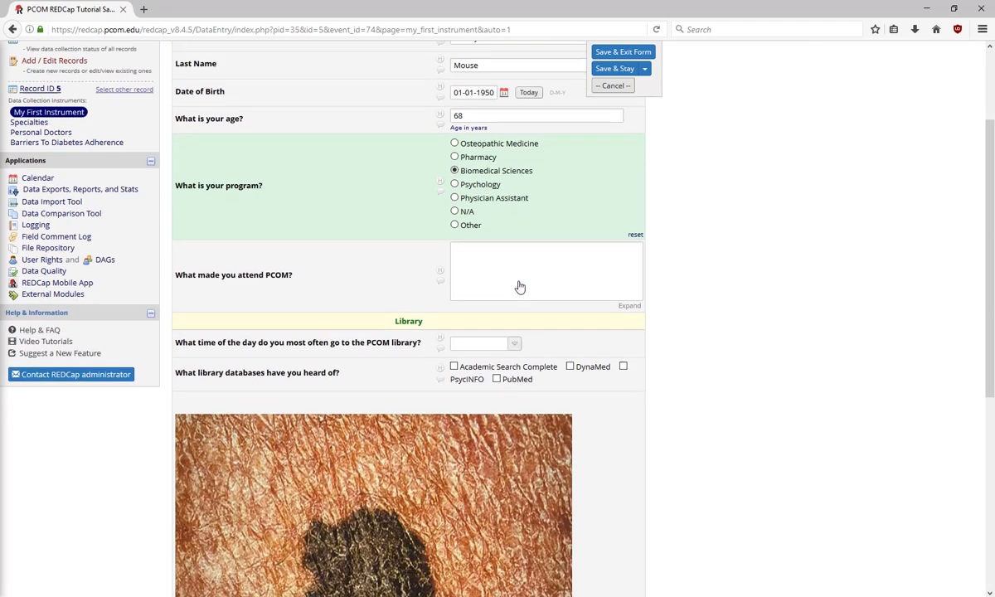
pyautogui.click(485, 269)
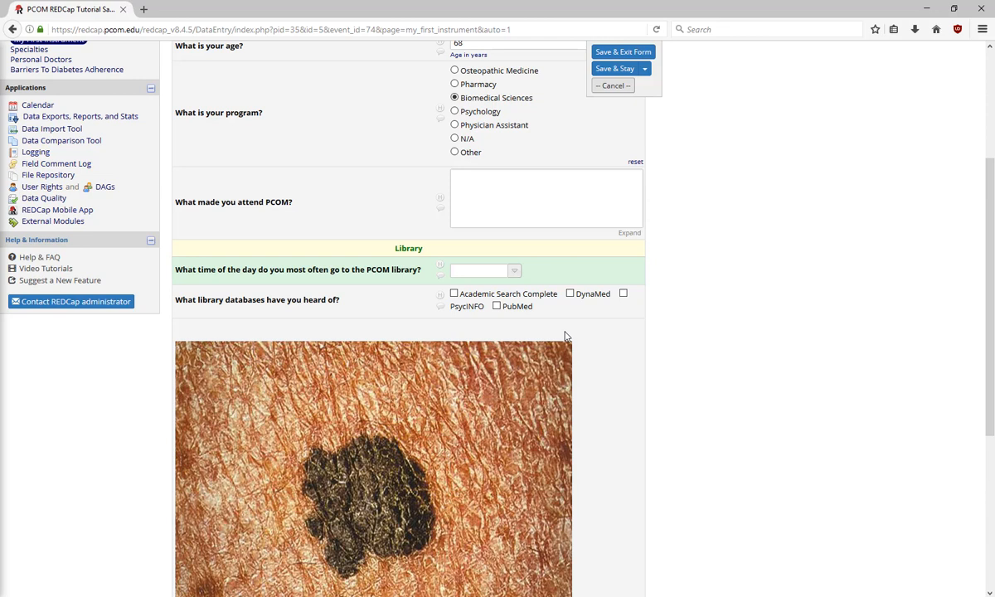
pyautogui.moveTo(548, 313)
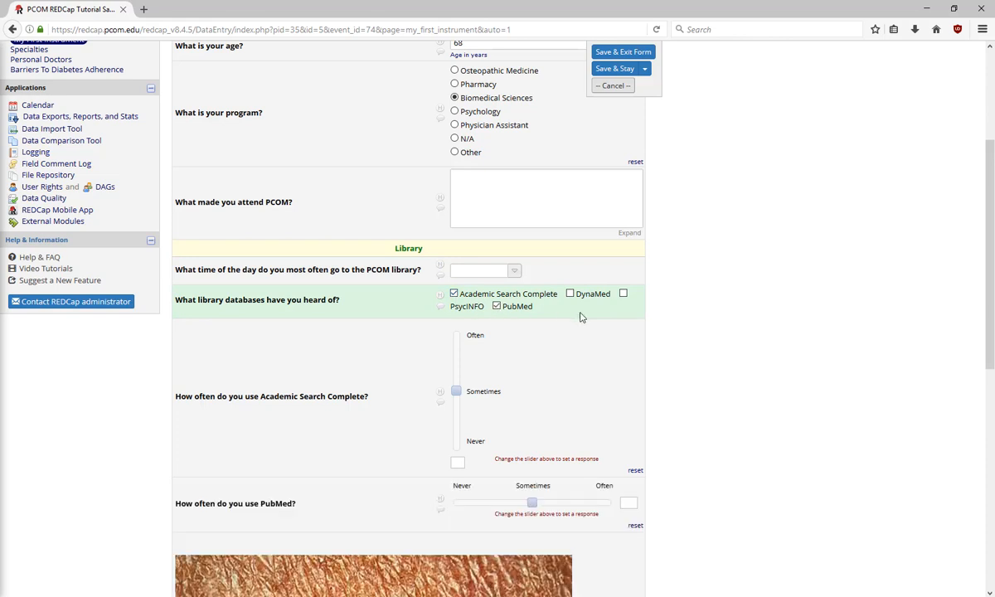
pyautogui.moveTo(589, 321)
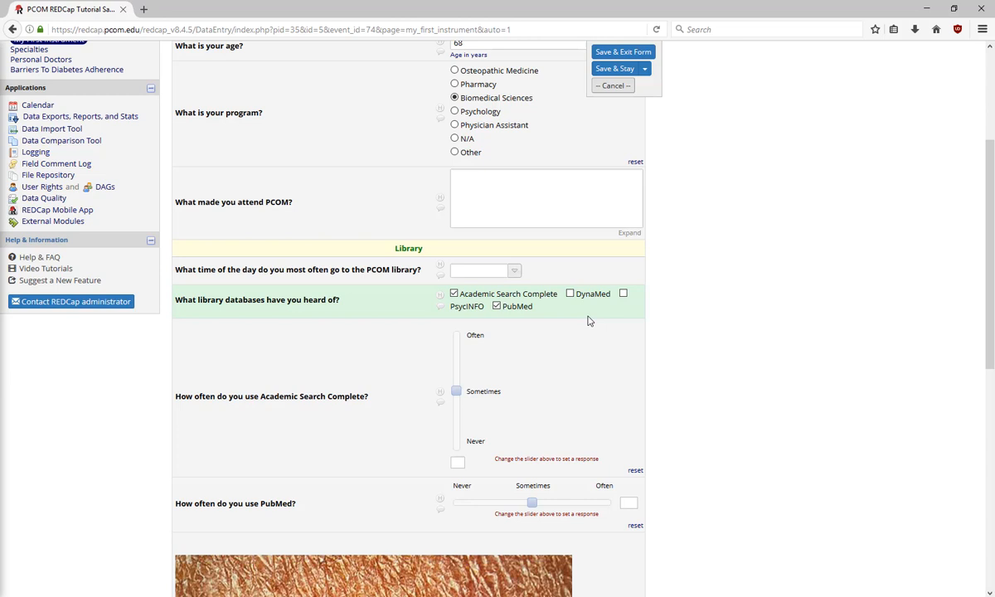
pyautogui.scroll(-3)
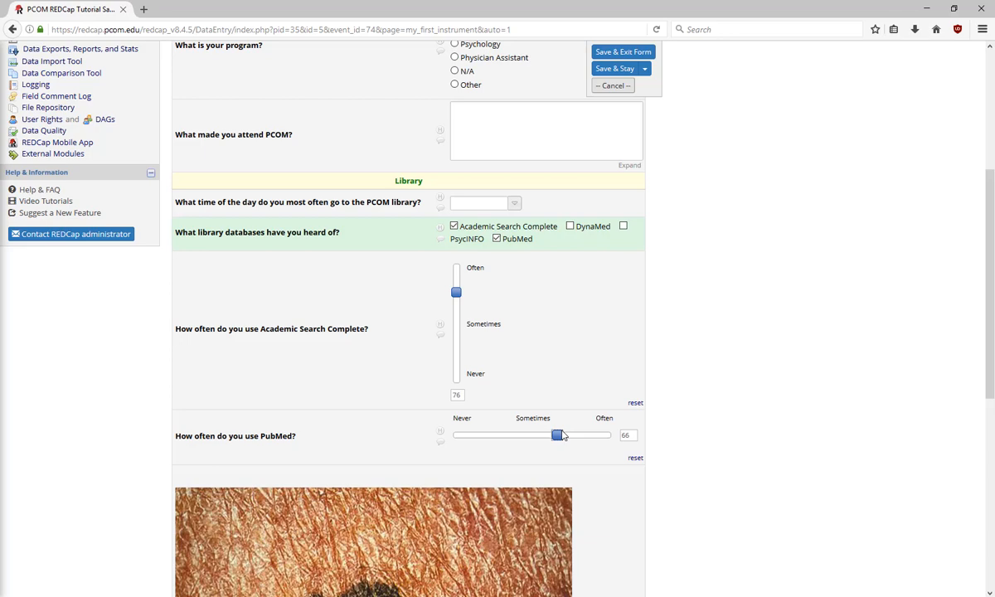
pyautogui.scroll(-3)
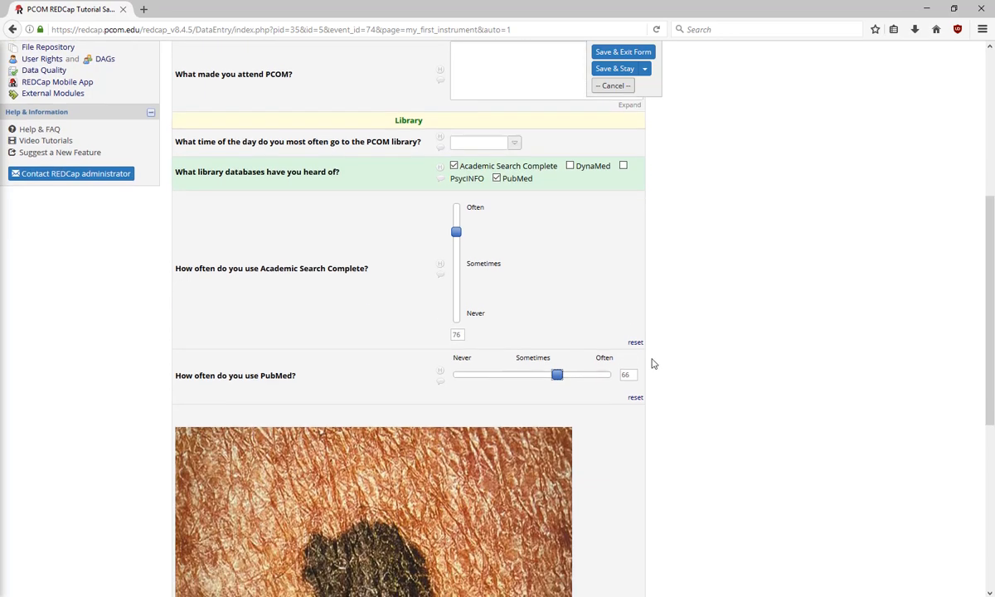
# Answer No to the mole look-alike question after briefly trying Yes
pyautogui.scroll(-3)
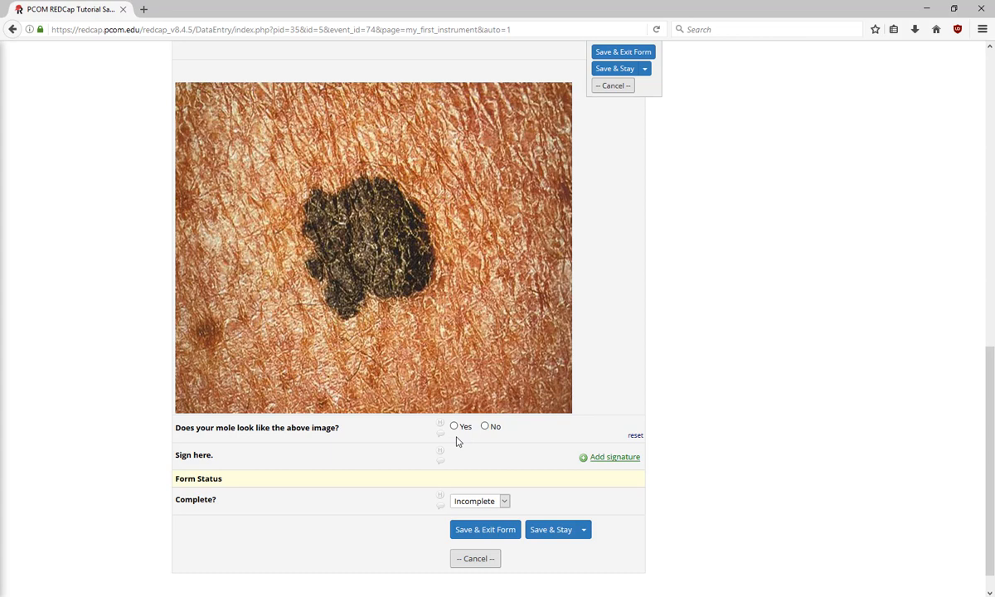
pyautogui.click(484, 427)
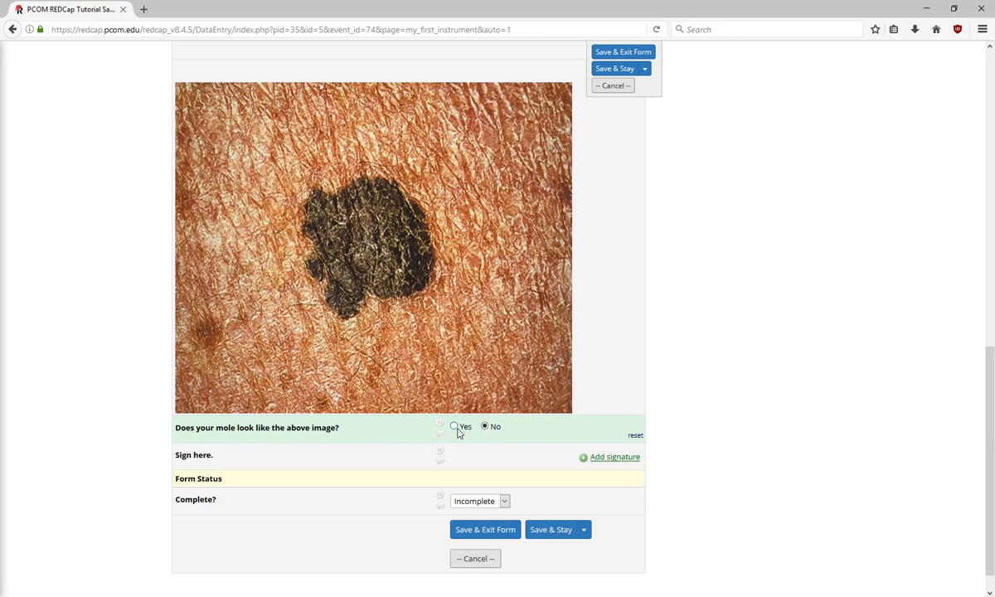
pyautogui.click(455, 426)
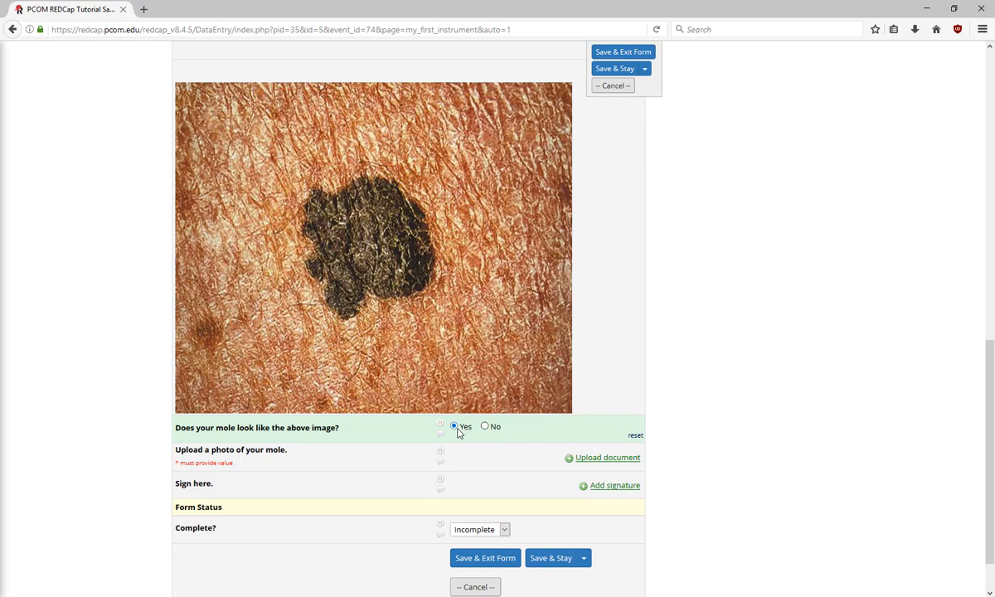
pyautogui.click(484, 426)
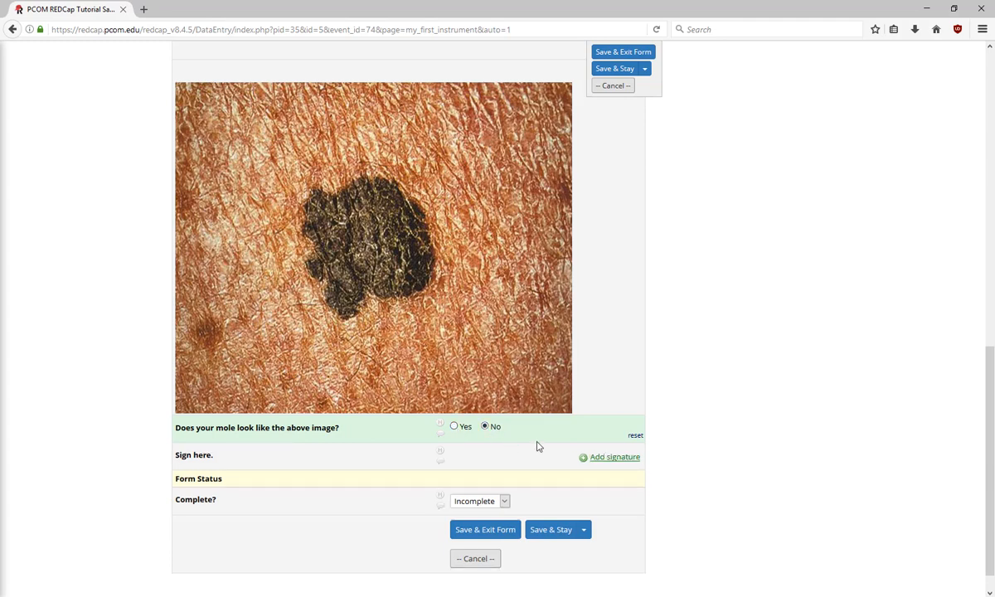
pyautogui.click(613, 457)
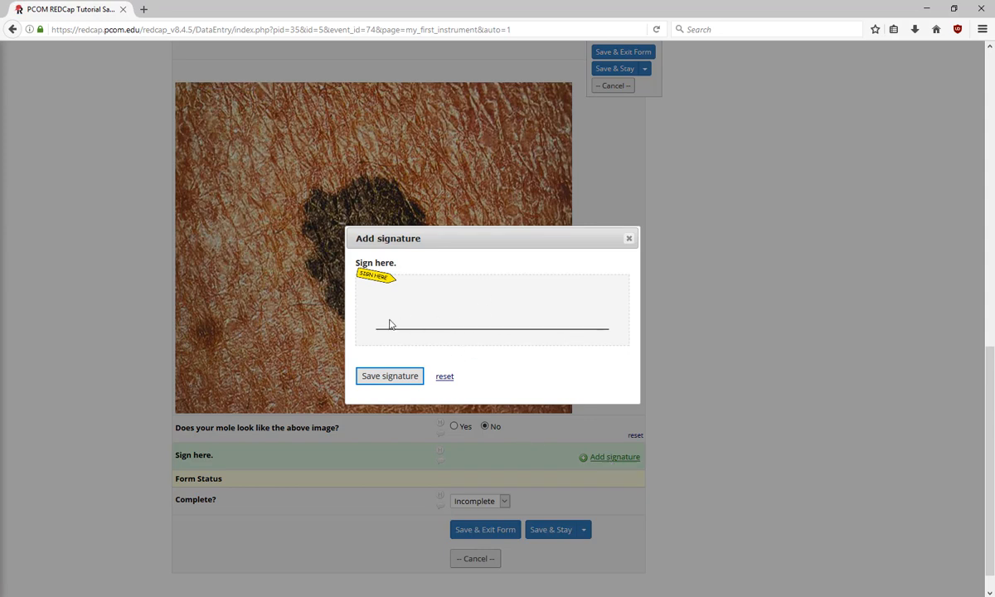
# Draw and save a signature, mark the form Complete, and save to continue to Specialties
pyautogui.moveTo(389, 323); pyautogui.dragTo(551, 315)
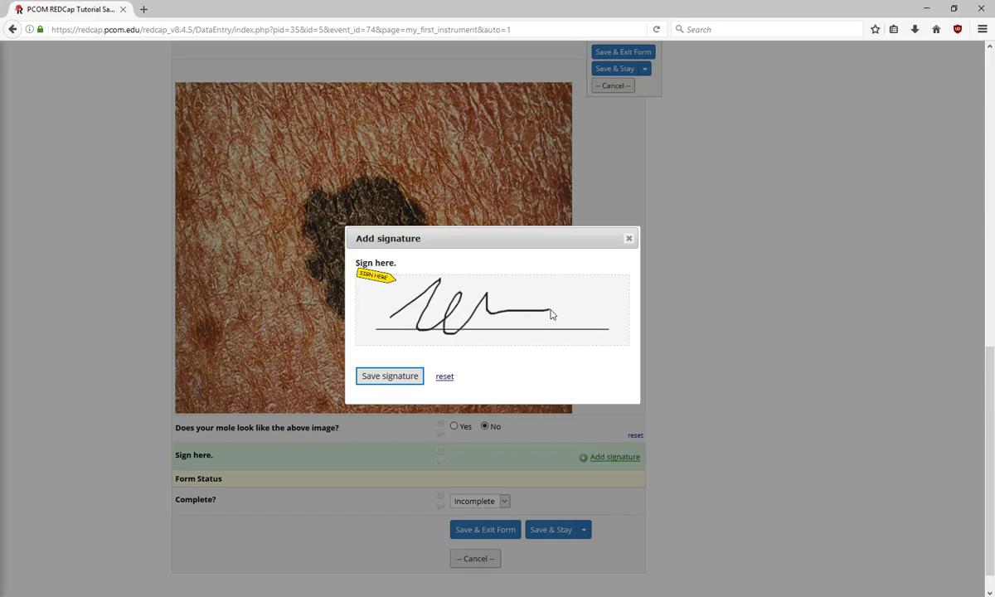
pyautogui.click(390, 375)
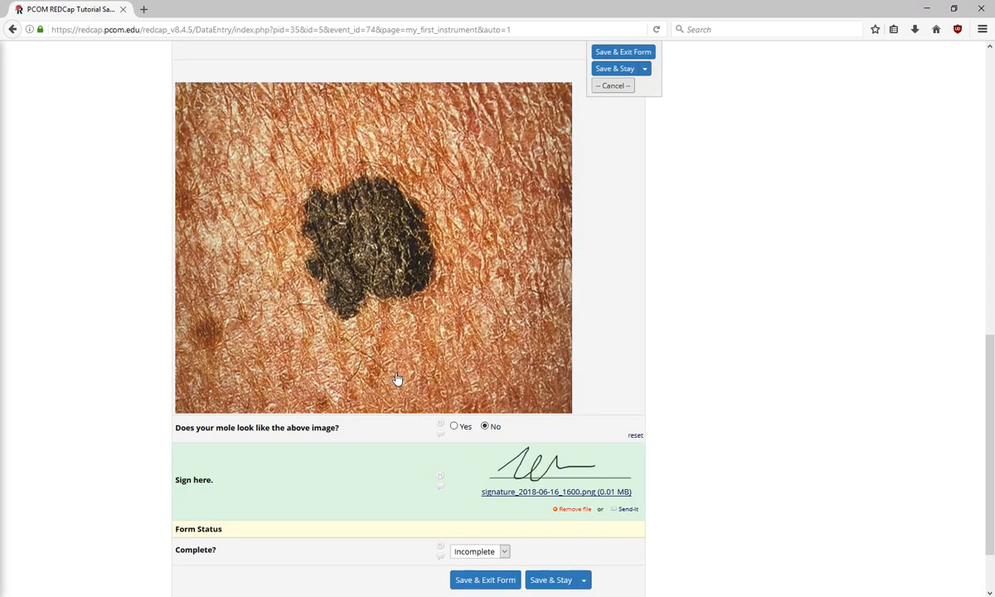
pyautogui.scroll(-3)
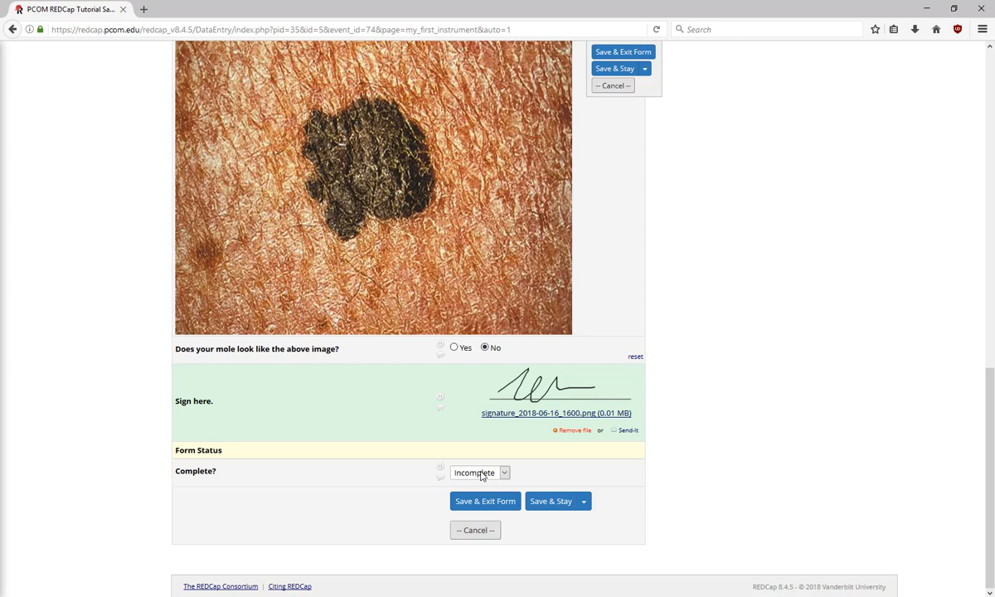
pyautogui.click(479, 472)
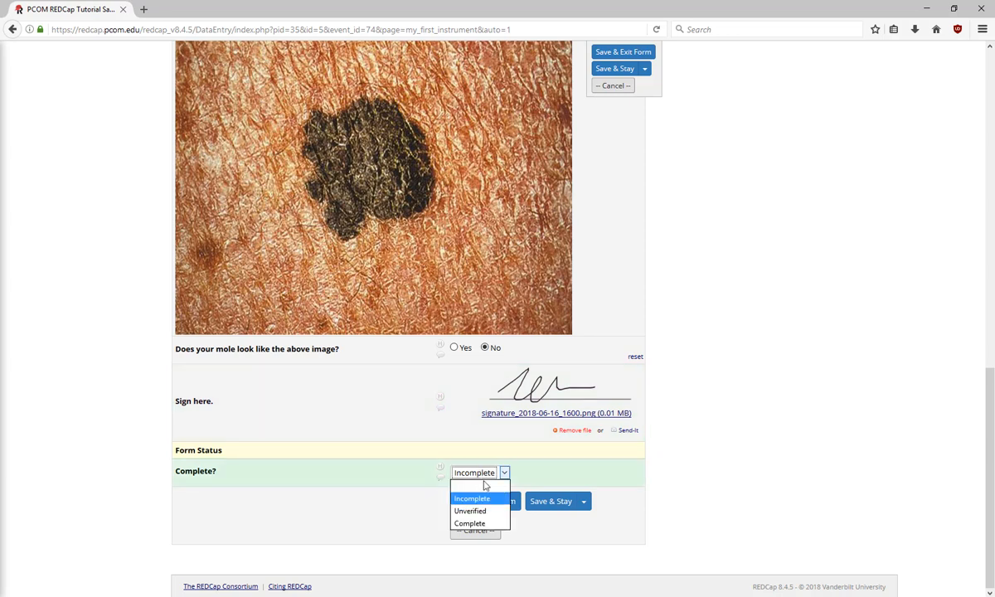
pyautogui.click(469, 523)
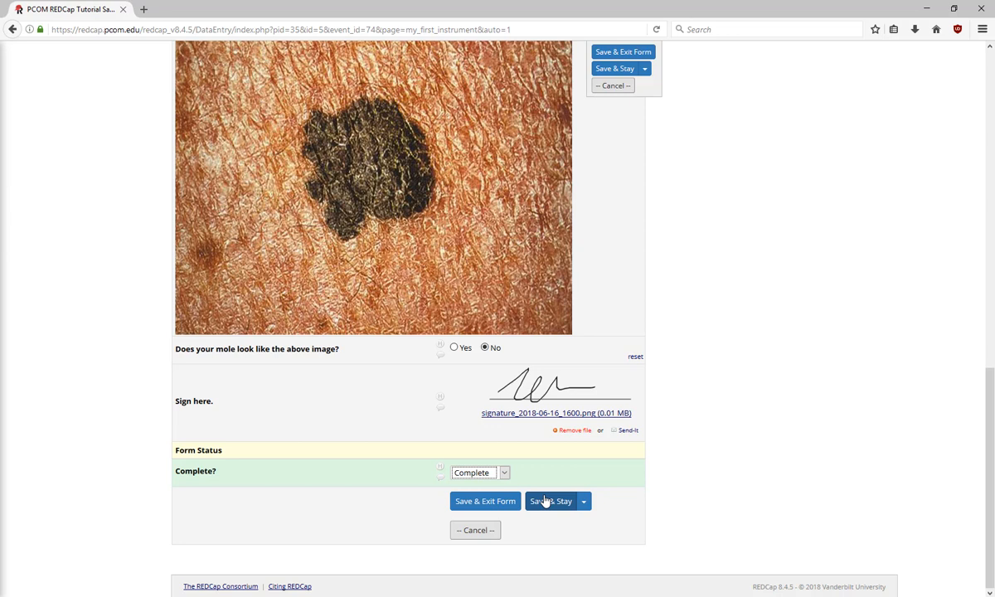
pyautogui.moveTo(509, 514)
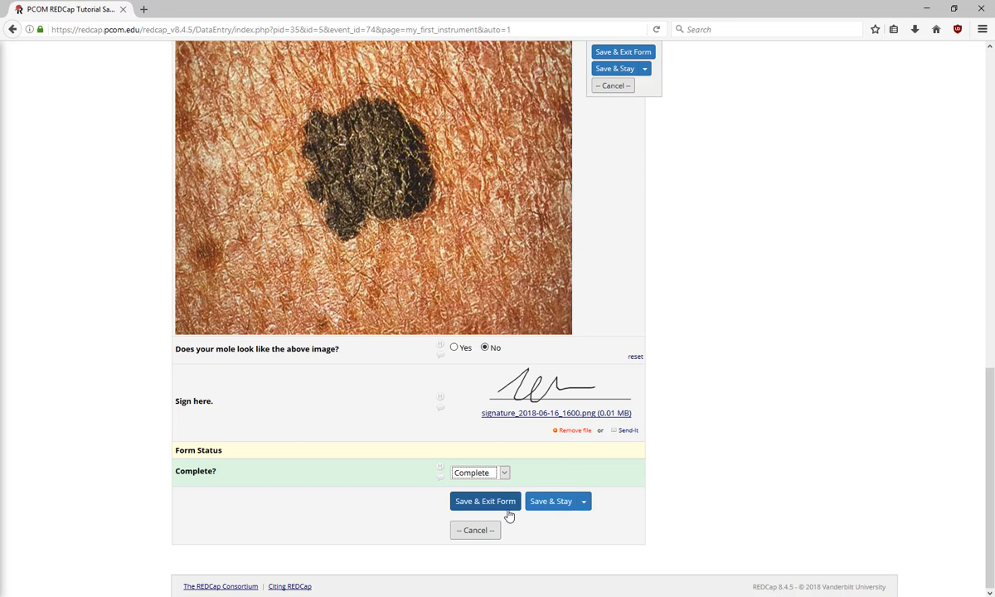
pyautogui.click(583, 501)
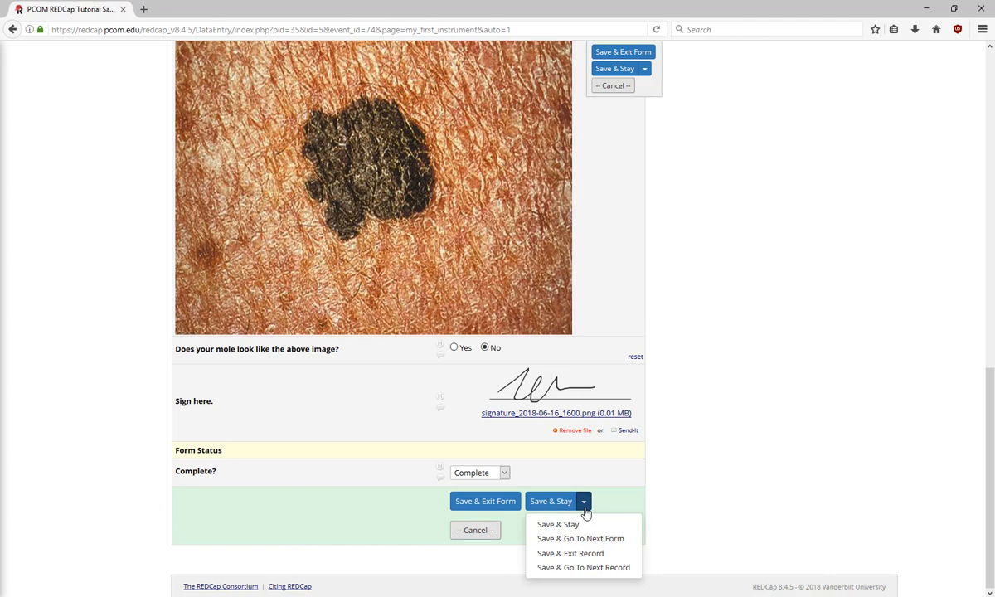
pyautogui.click(581, 538)
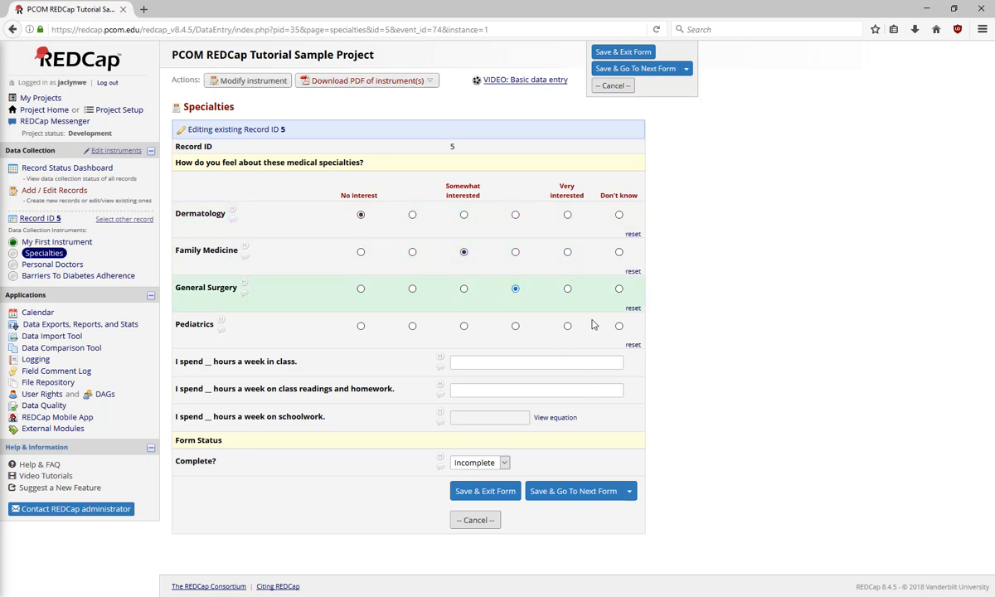
# Rate Pediatrics Don't know, enter 10 class and 5 homework hours, mark Complete, and save
pyautogui.click(619, 326)
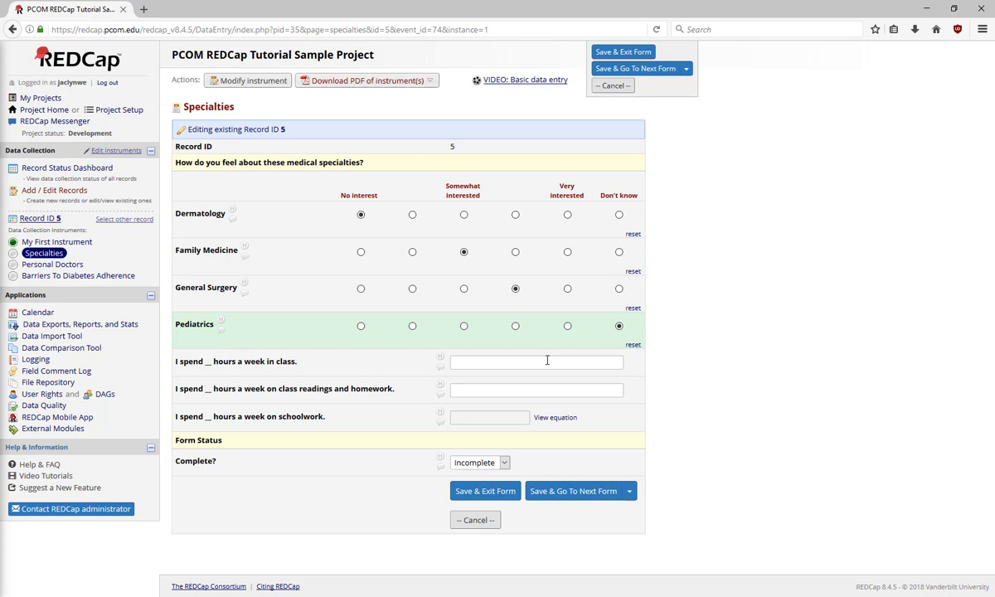
pyautogui.click(537, 361)
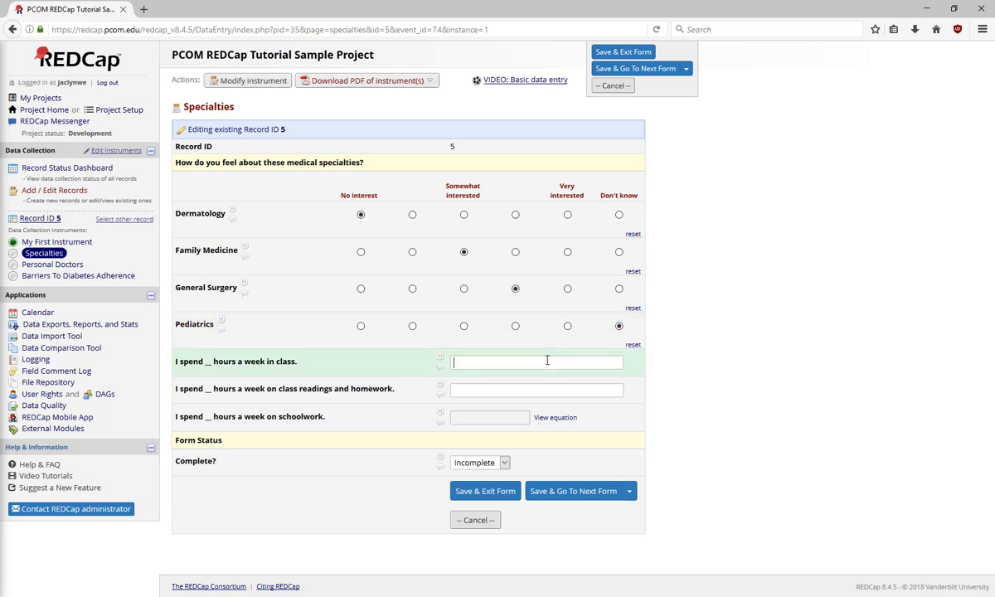
pyautogui.write('10')
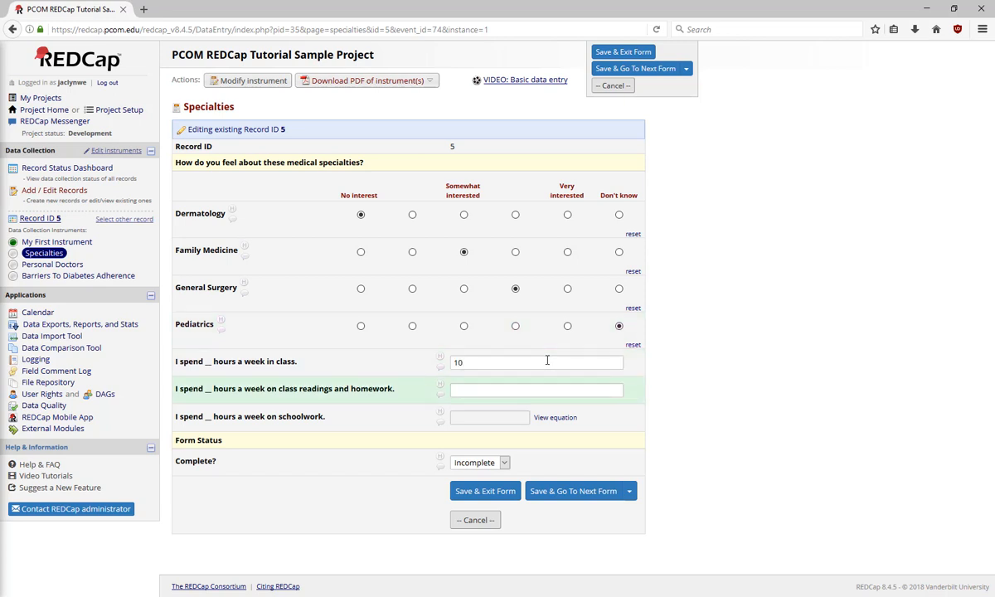
pyautogui.write('5')
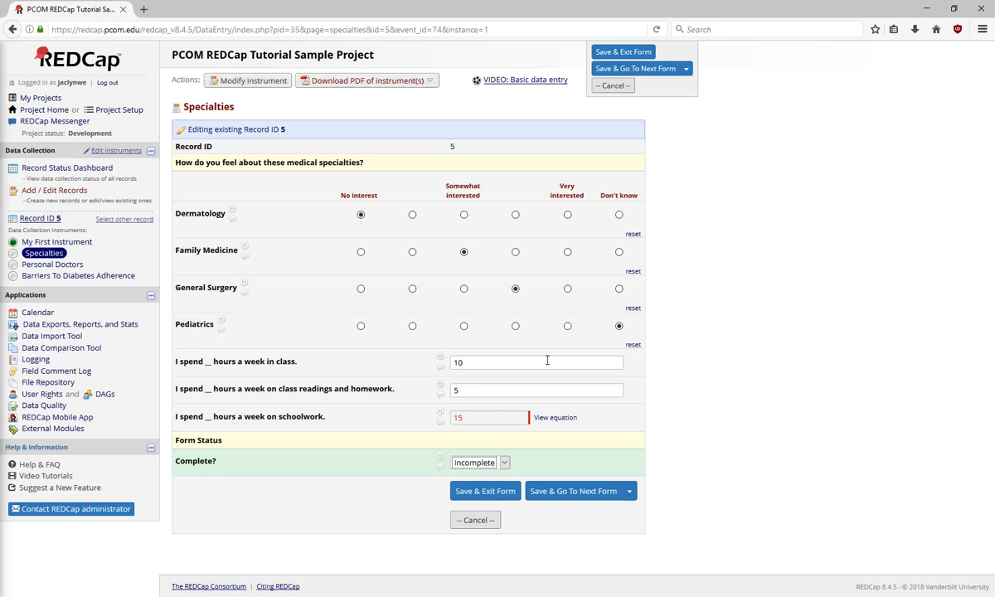
pyautogui.click(504, 461)
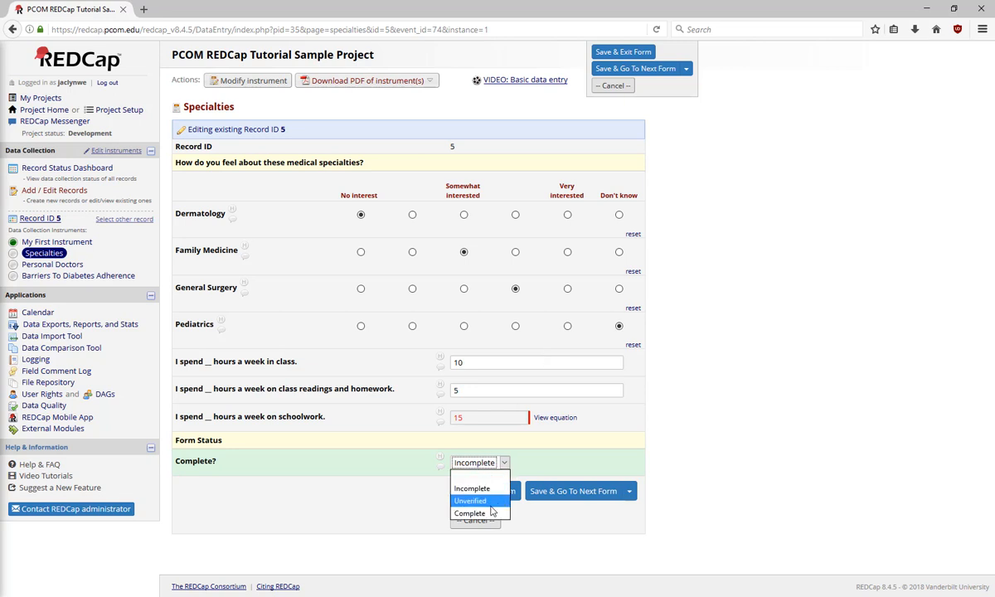
pyautogui.click(469, 513)
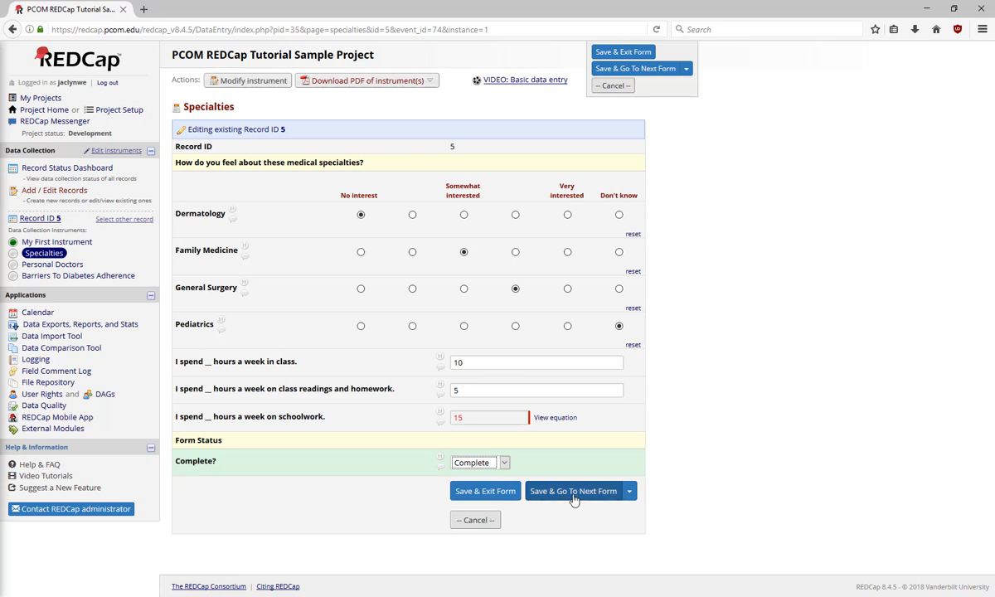
pyautogui.click(572, 491)
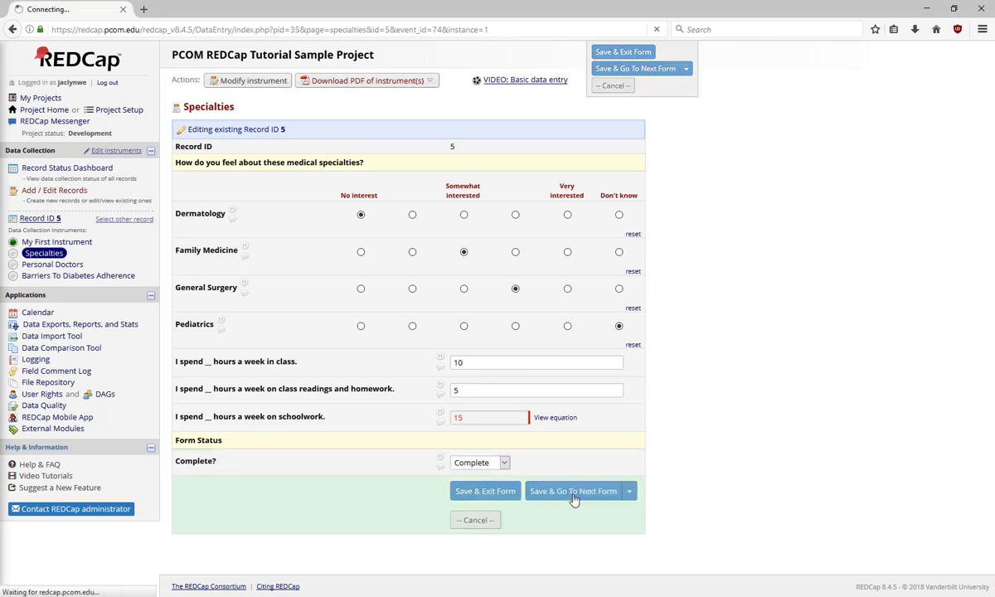
pyautogui.click(573, 490)
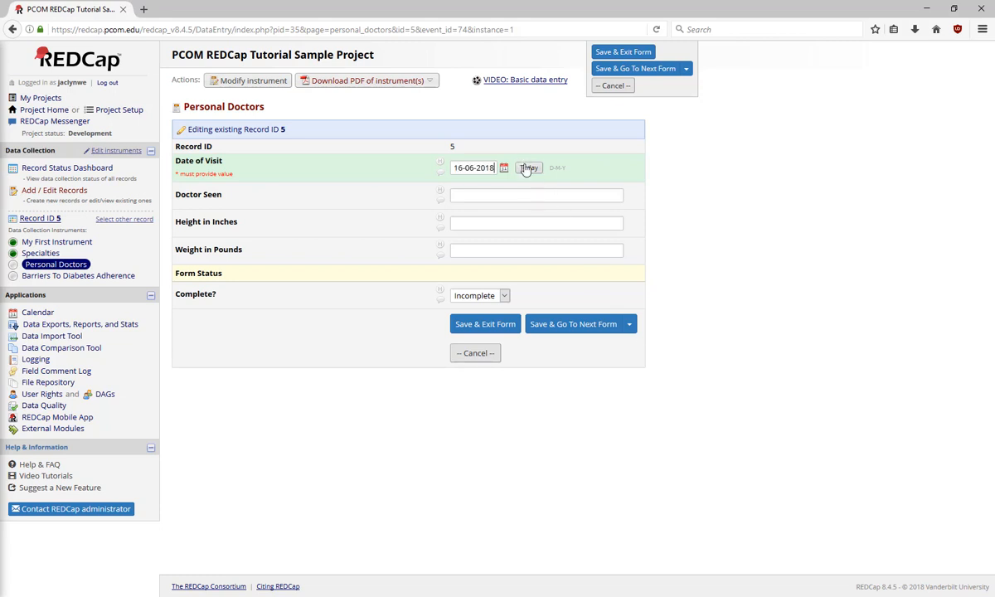
# Enter Doctor Mario and 150, mark the visit Complete, and save as a new instance
pyautogui.write('Mario')
pyautogui.click(536, 223)
pyautogui.write('54')
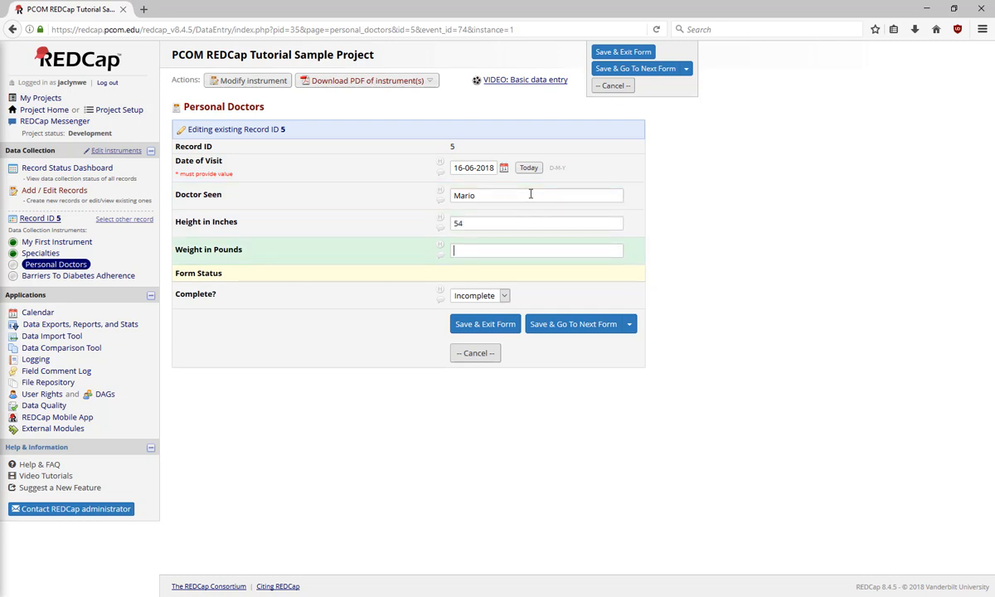
pyautogui.write('150')
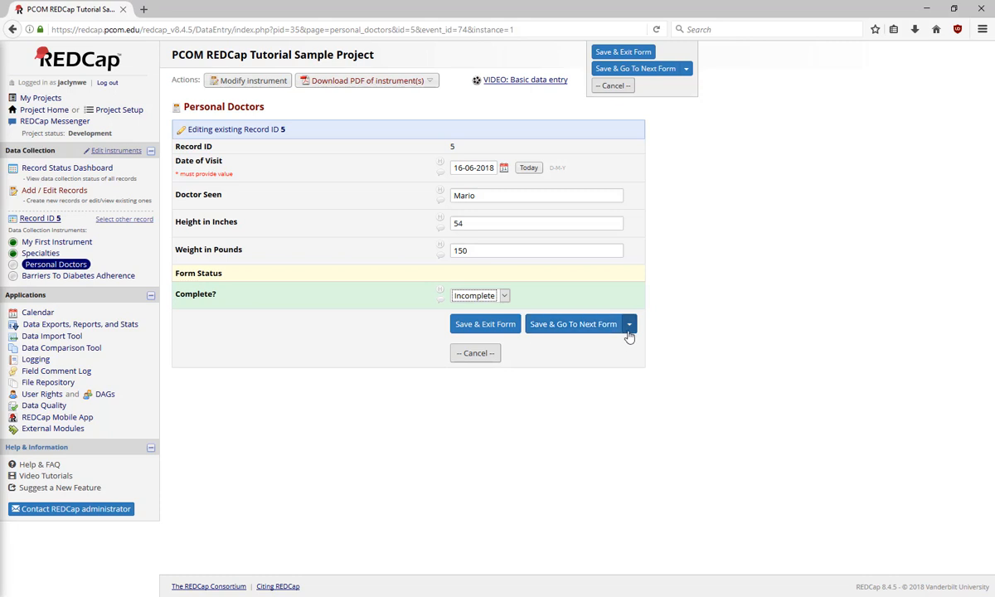
pyautogui.click(629, 324)
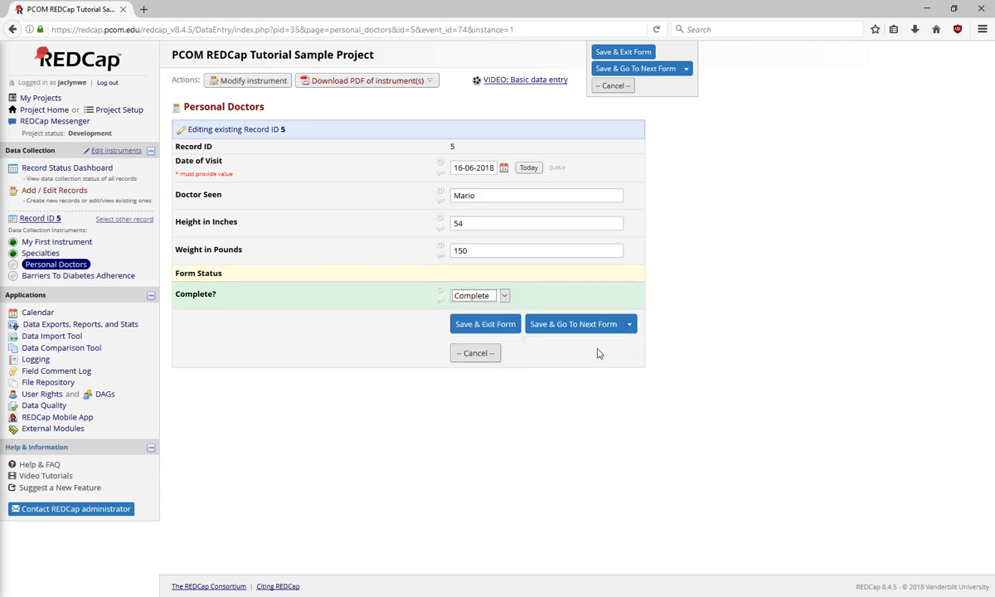
pyautogui.click(628, 323)
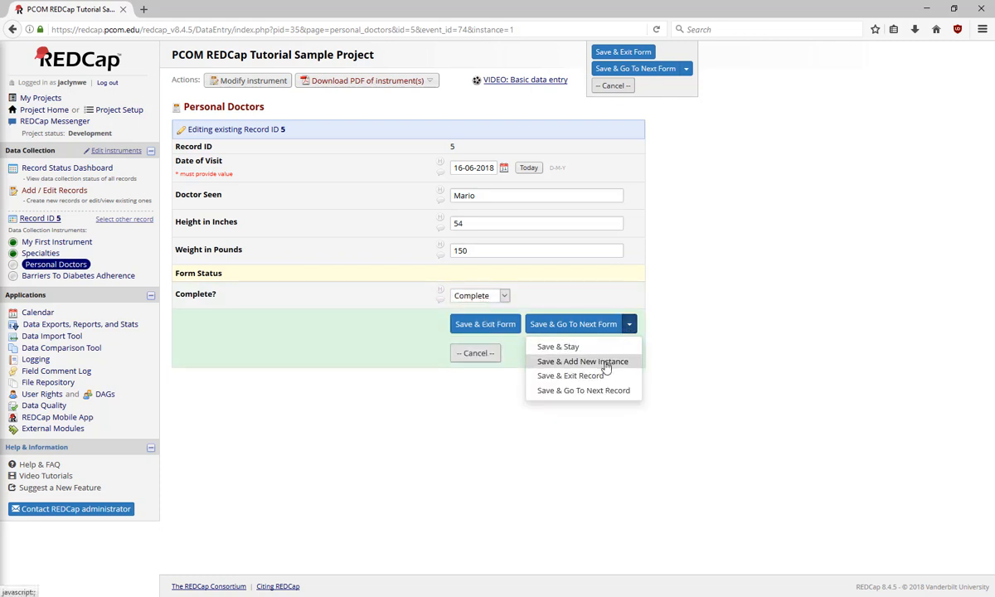
pyautogui.click(583, 362)
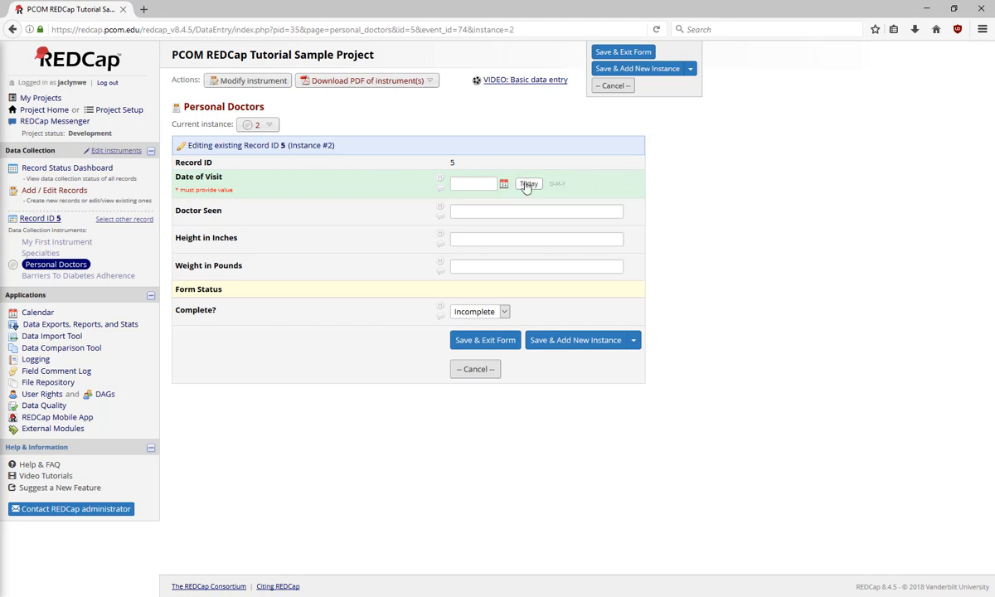
# Save a Doctor Oz visit as Unverified, then save a third instance and exit
pyautogui.write('C')
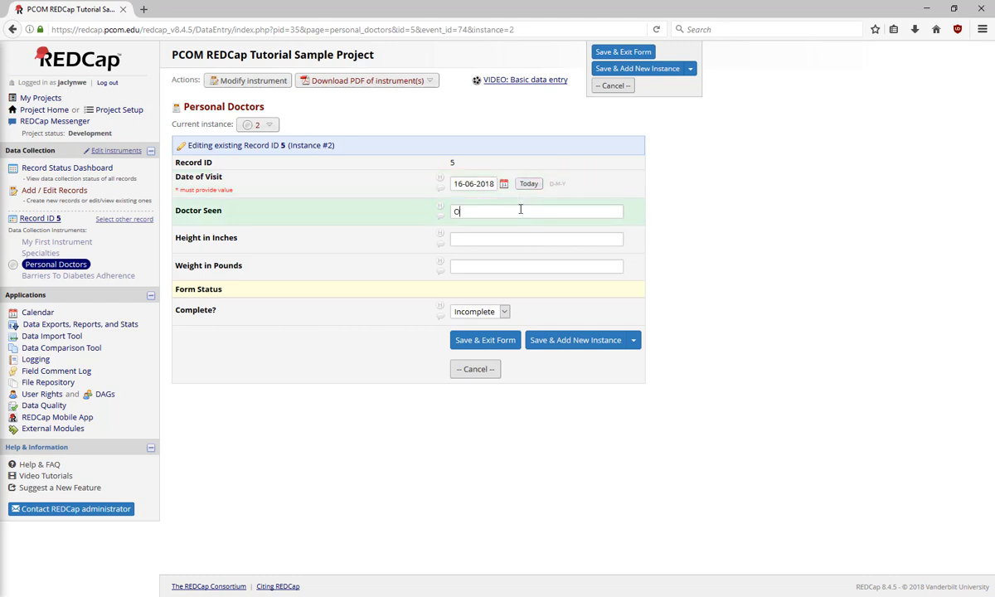
pyautogui.write('Oz')
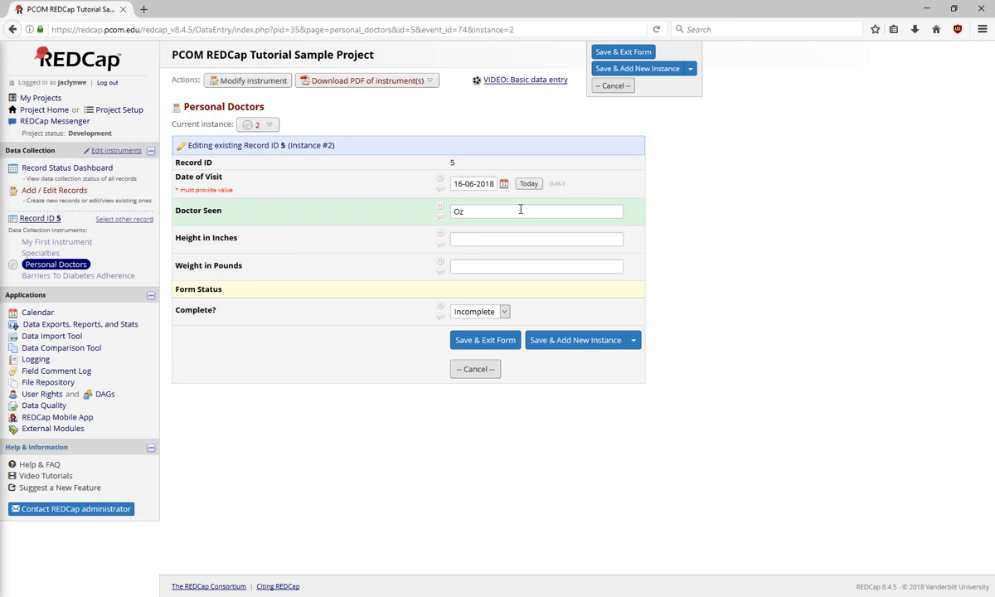
pyautogui.click(479, 311)
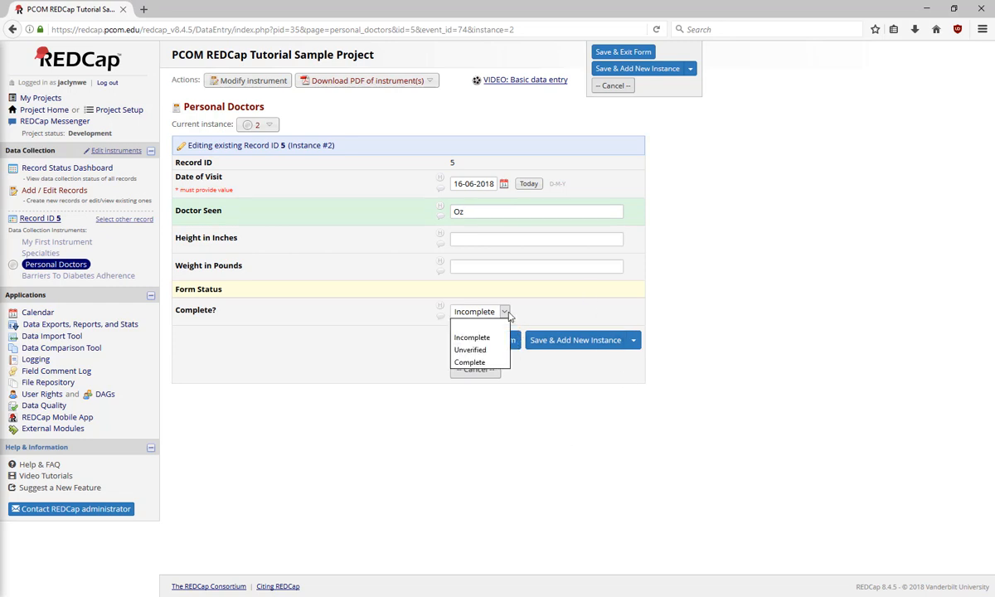
pyautogui.moveTo(479, 349)
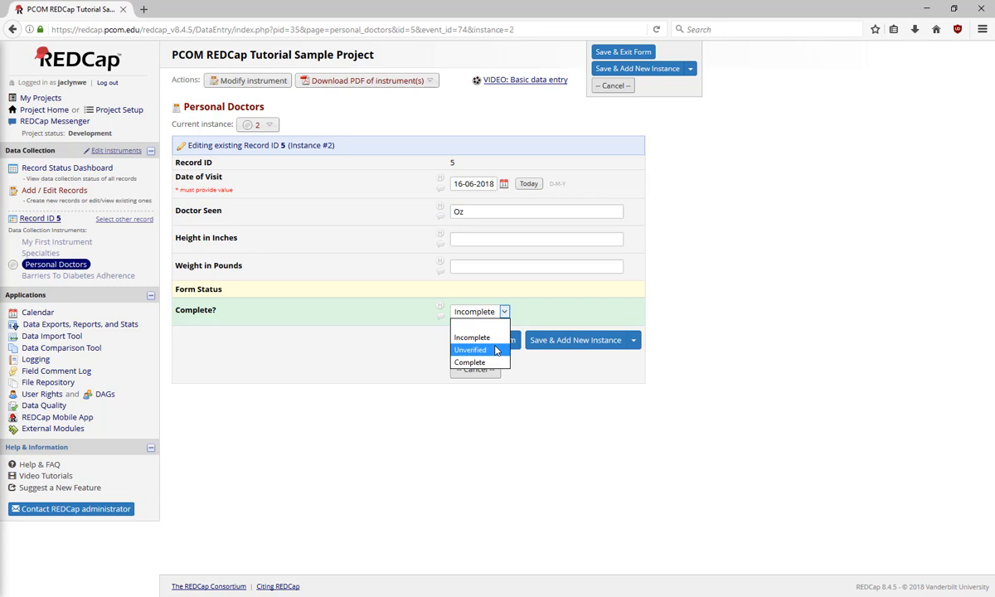
pyautogui.click(470, 349)
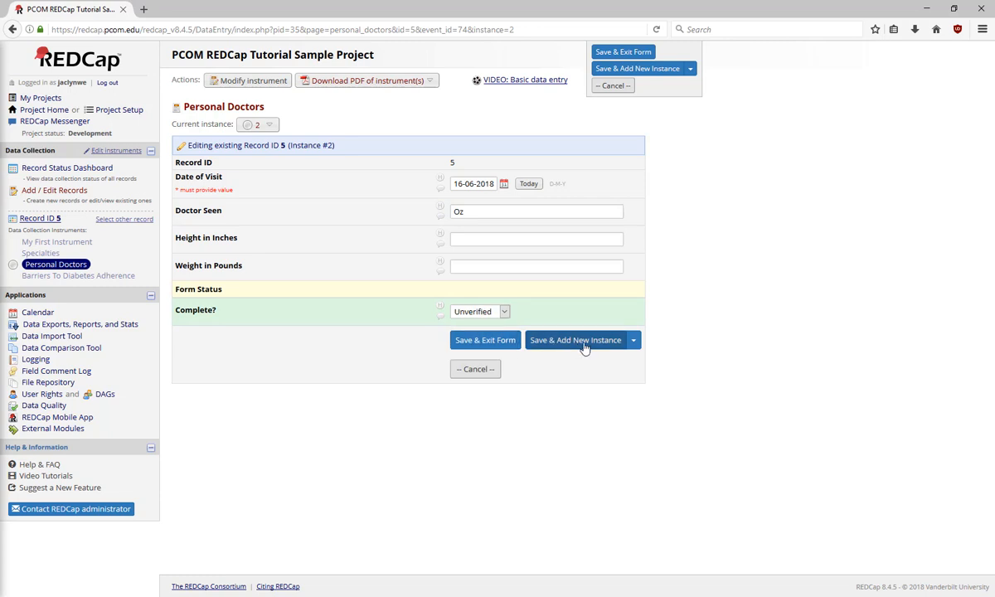
pyautogui.click(575, 340)
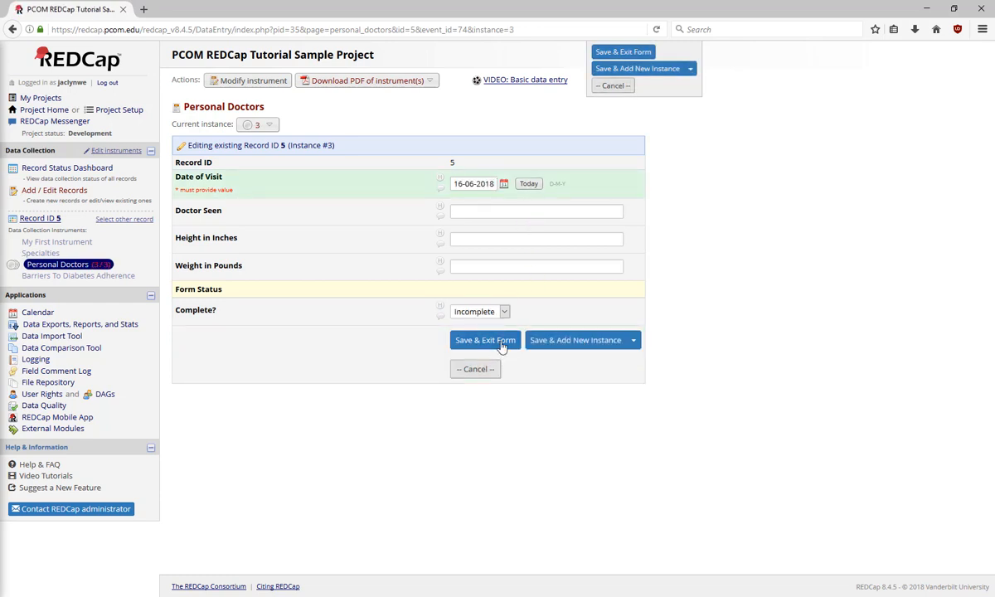
pyautogui.click(485, 340)
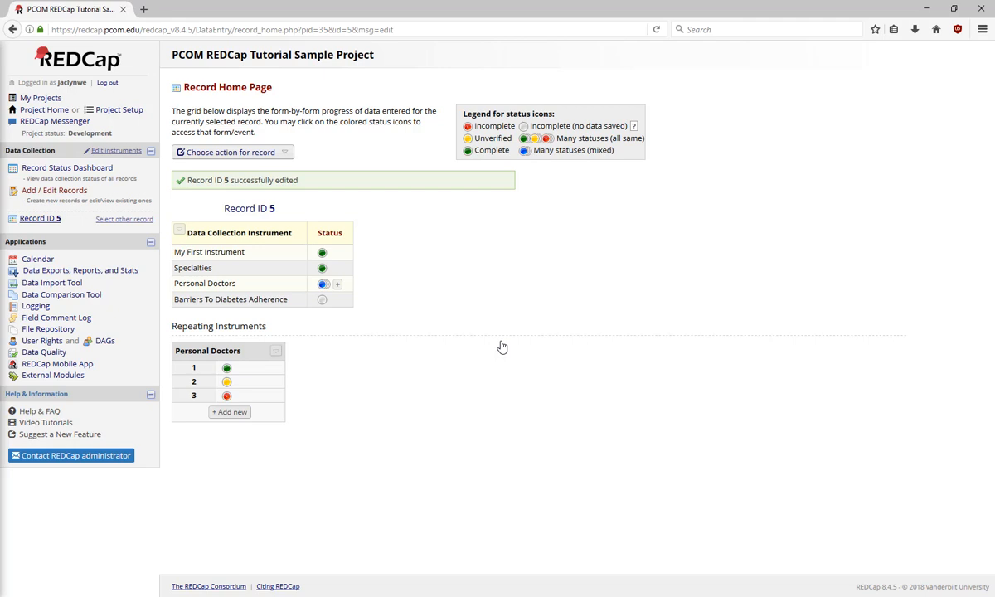
# Open My First Instrument for Record 5 from its green status icon on the Record Home Page
pyautogui.click(322, 252)
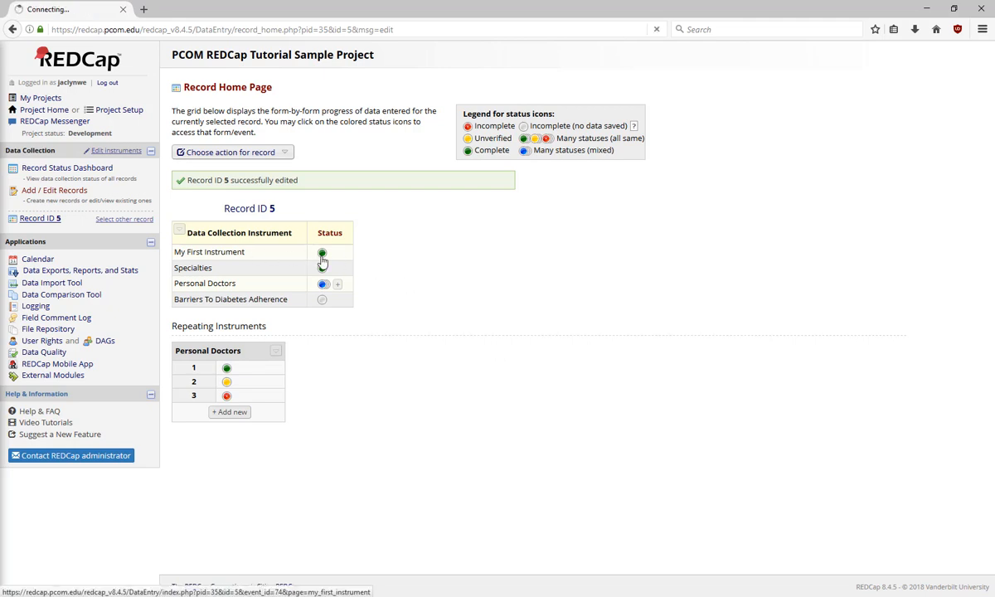
pyautogui.click(321, 253)
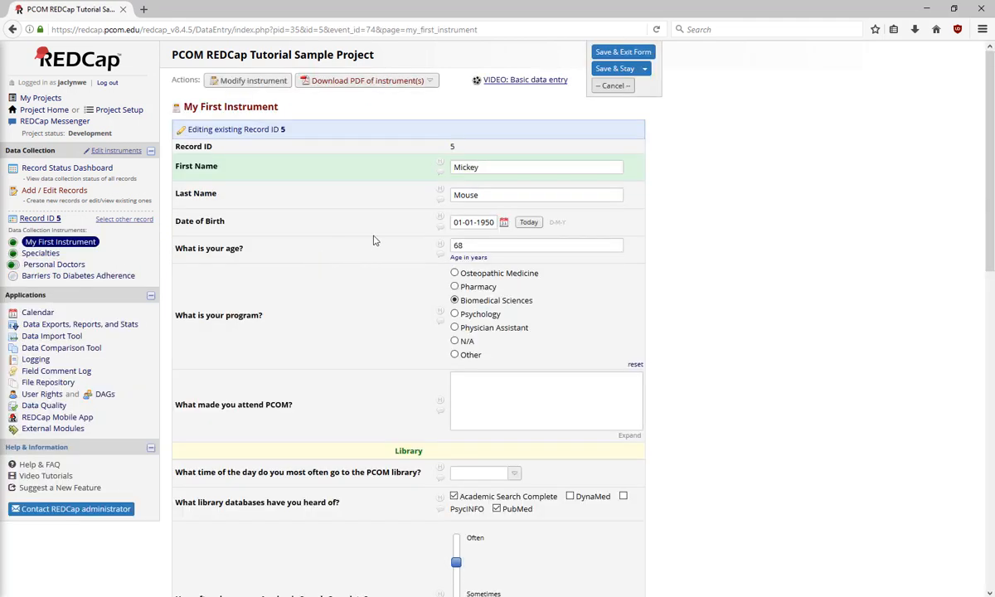
pyautogui.moveTo(440, 167)
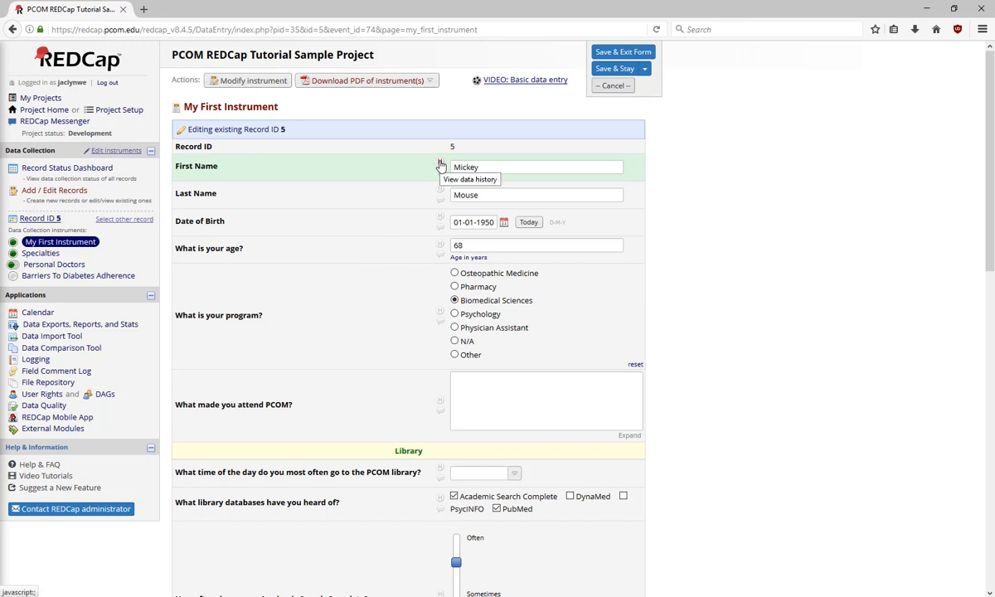
pyautogui.click(440, 167)
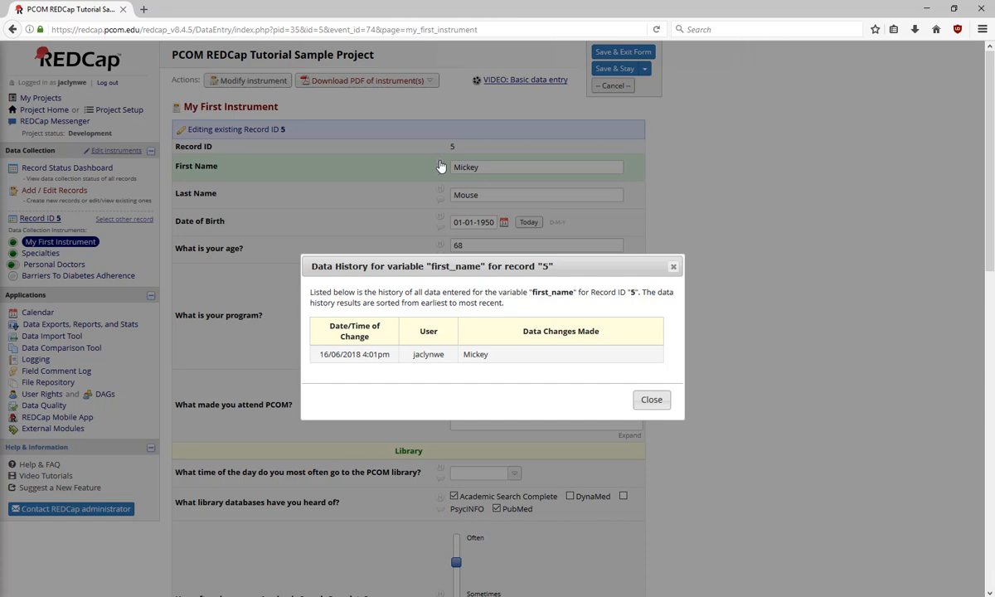
pyautogui.click(651, 399)
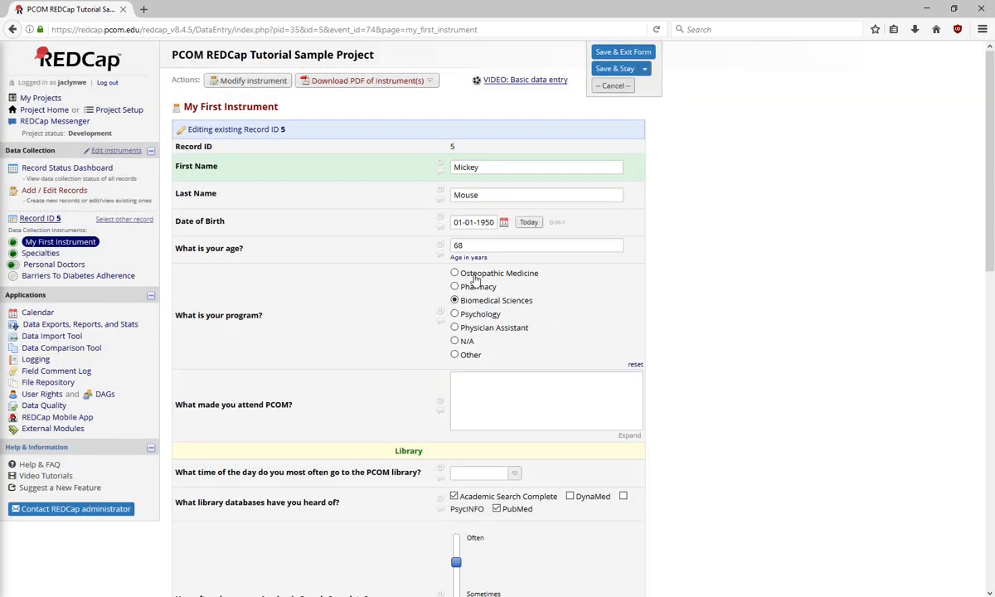
pyautogui.moveTo(419, 197)
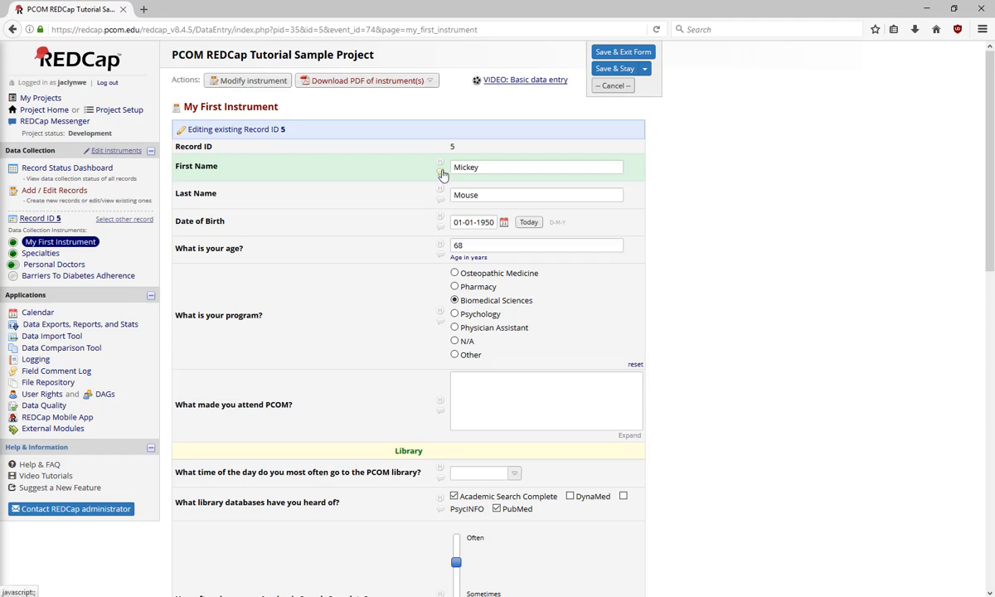
# Open and cancel the First Name Field Comment Log, then show the Record Status Dashboard
pyautogui.click(441, 172)
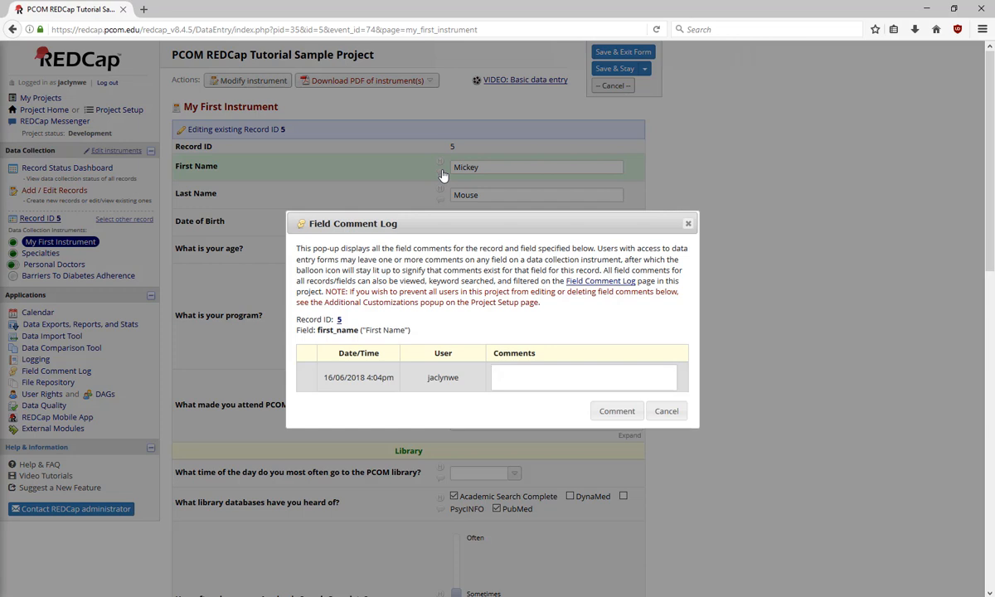
pyautogui.click(584, 377)
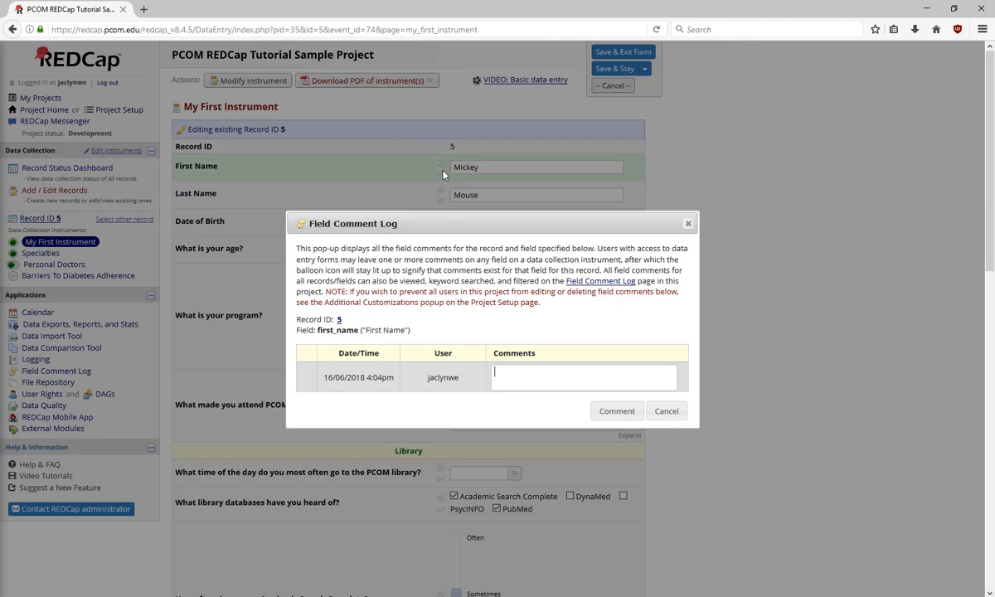
pyautogui.click(666, 411)
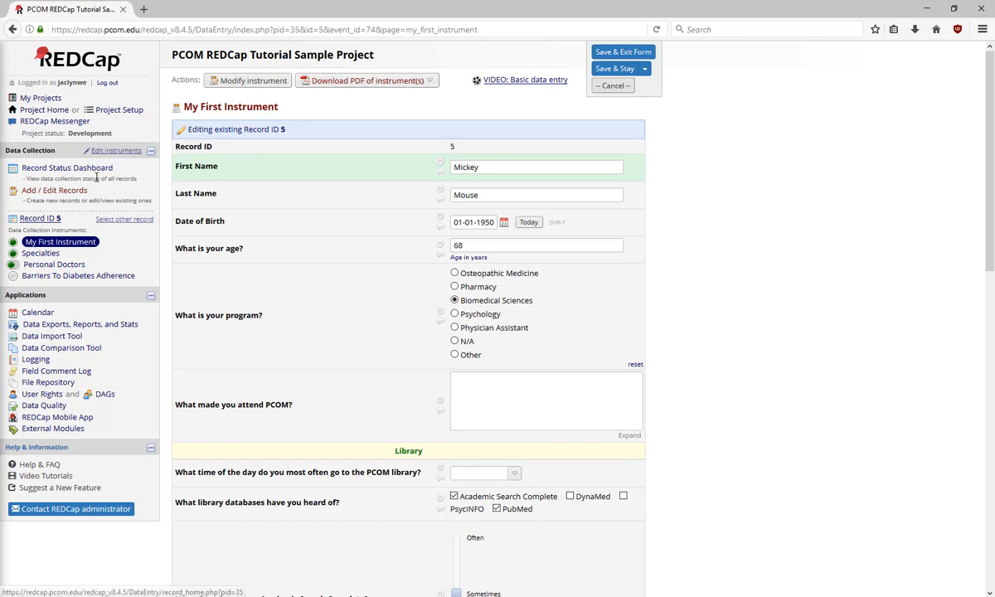
pyautogui.click(66, 167)
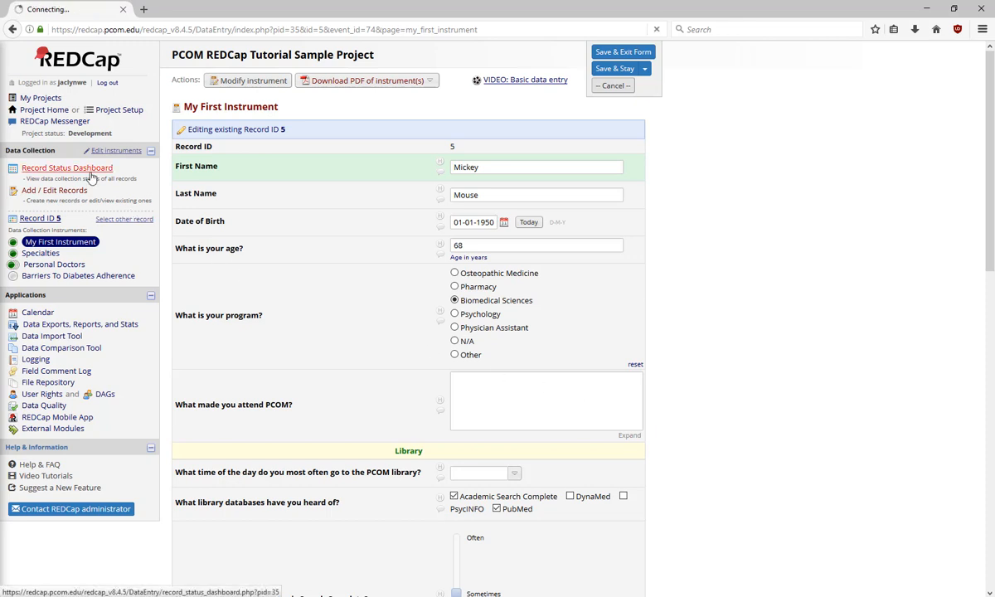
pyautogui.click(67, 167)
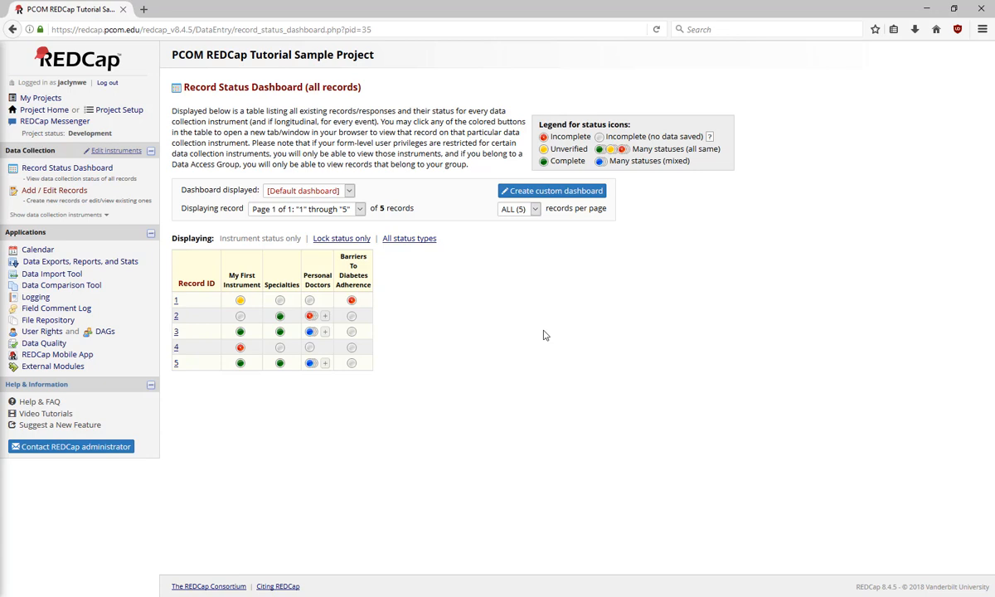